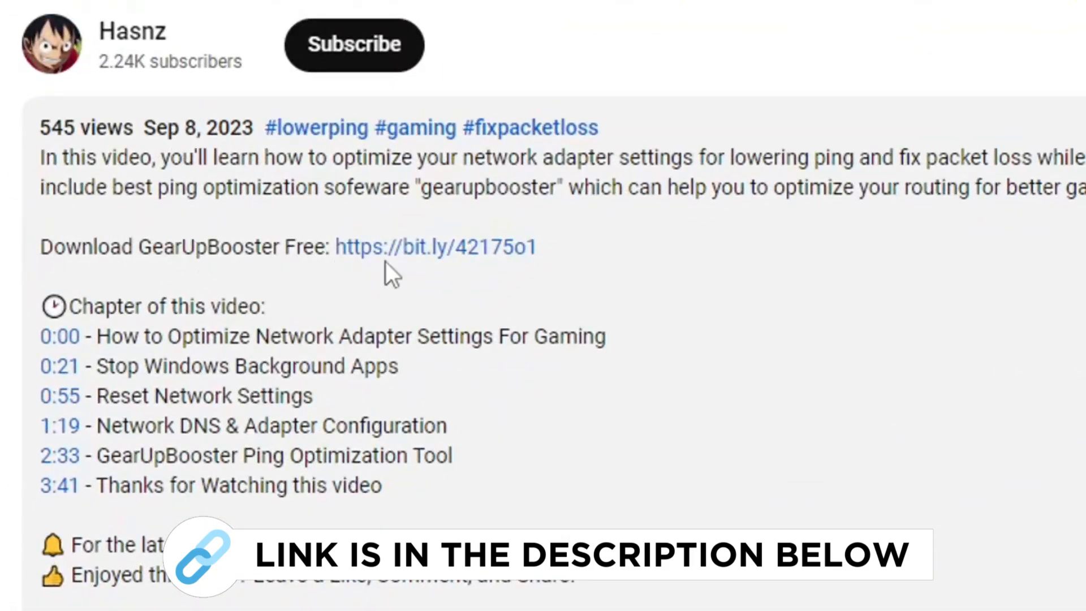
Follow the GearUpBooster download link from the video description.
{"action": "left_click", "coordinate": [435, 247]}
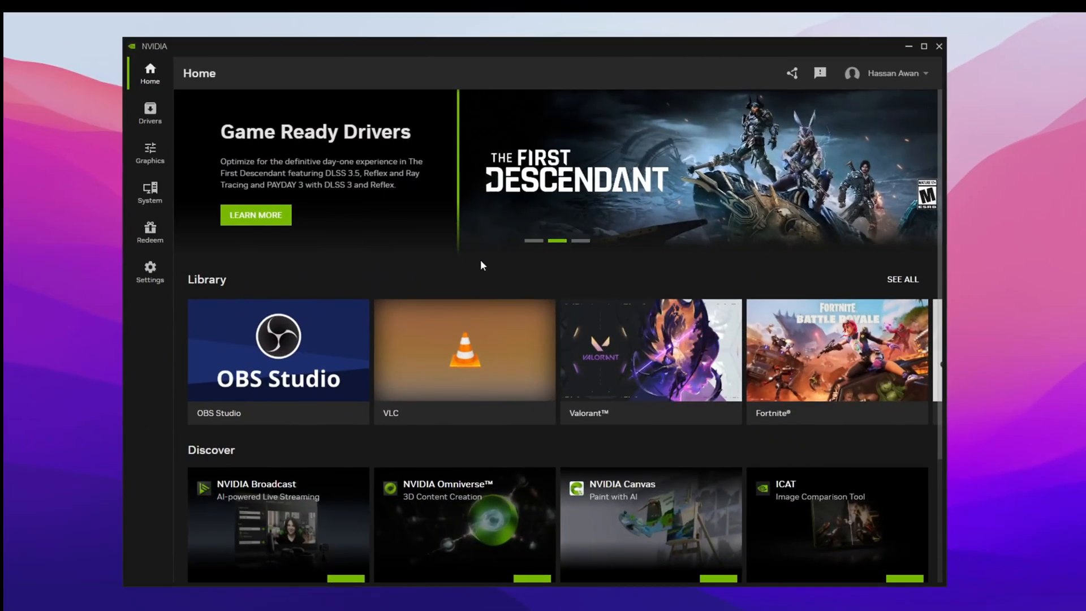
{"action": "mouse_move", "coordinate": [423, 241]}
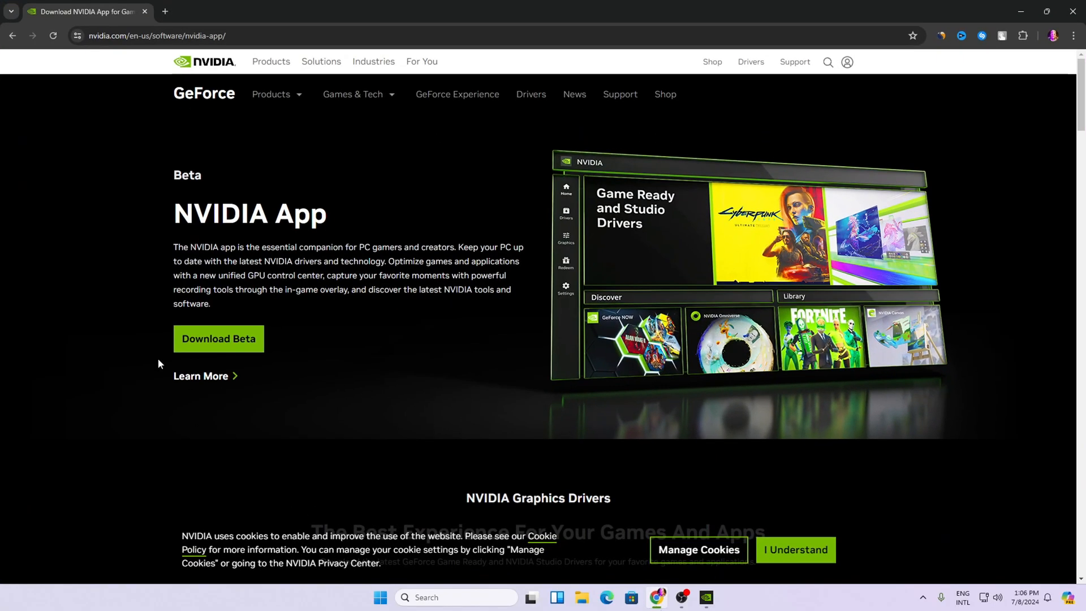
Download the NVIDIA App beta from nvidia.com.
{"action": "left_click", "coordinate": [353, 95]}
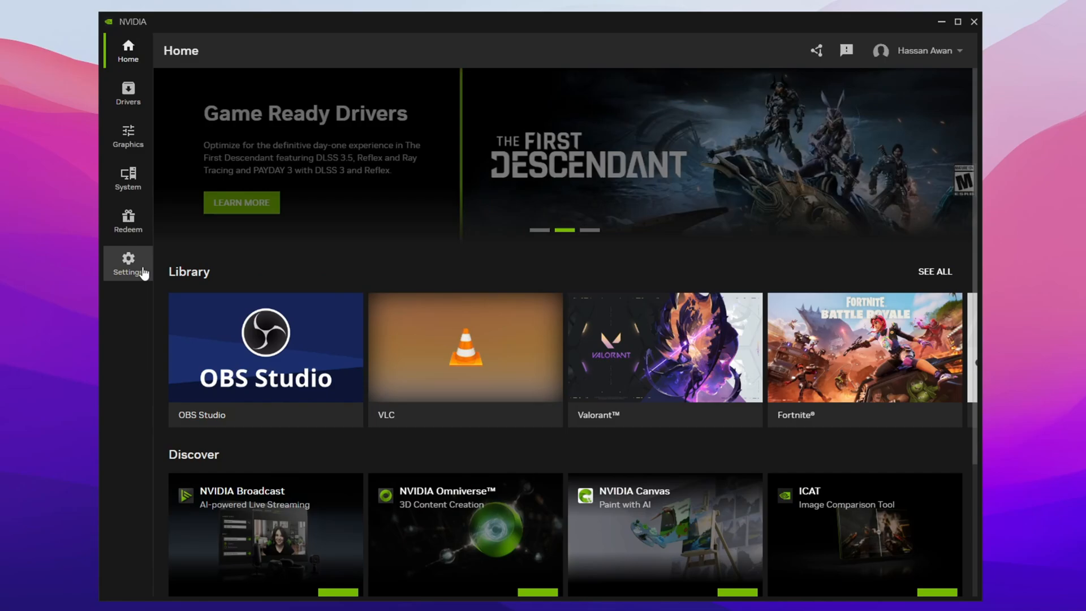
Show the Settings About page, version 10.0.1.256, with early-builds opt-in checked.
{"action": "left_click", "coordinate": [127, 264]}
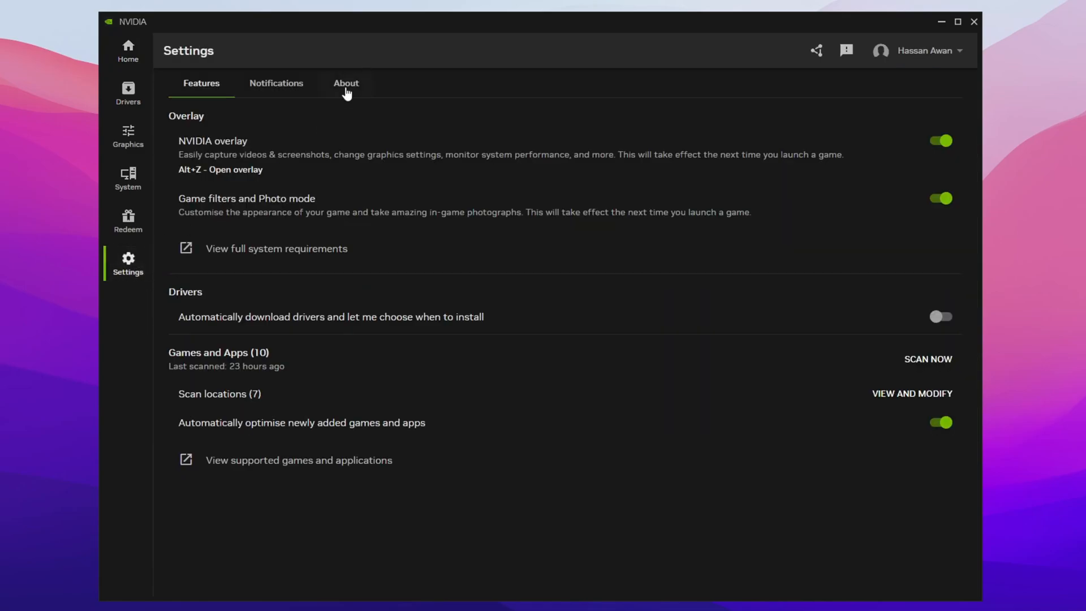
{"action": "left_click", "coordinate": [347, 84]}
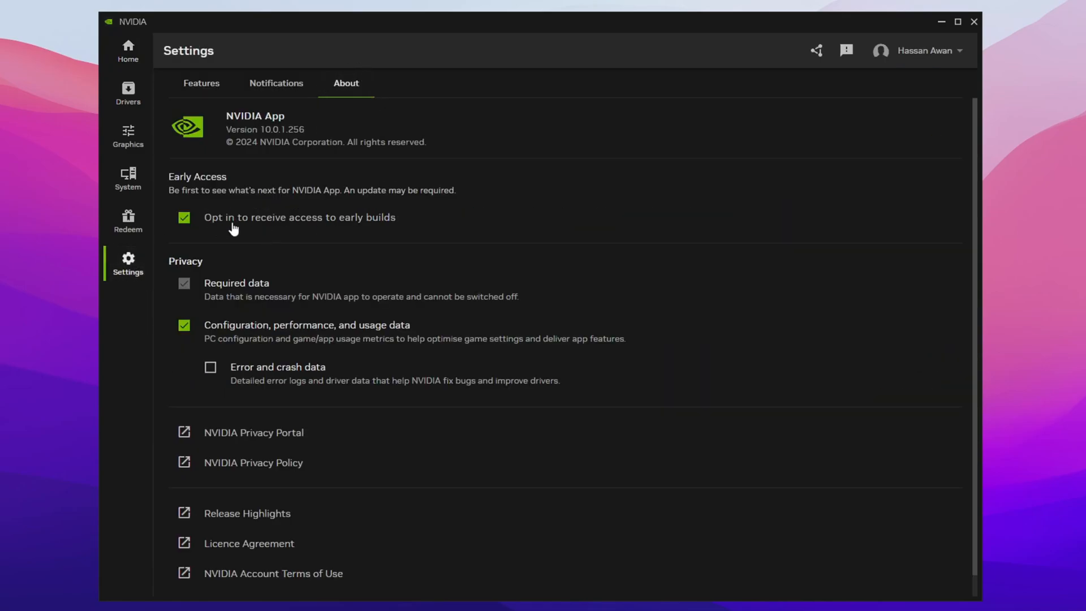
{"action": "mouse_move", "coordinate": [371, 203]}
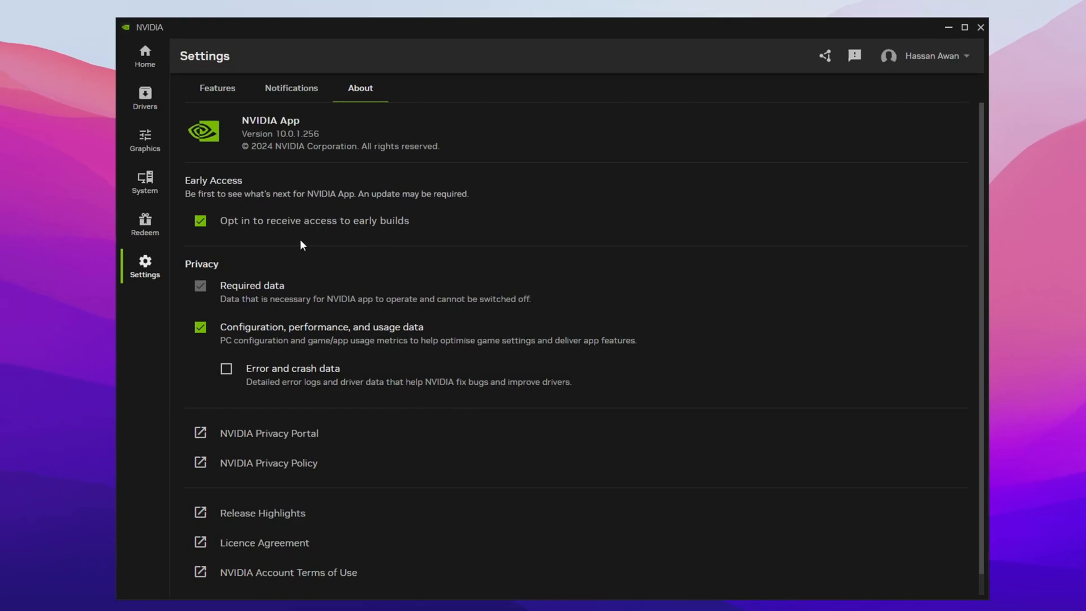
{"action": "mouse_move", "coordinate": [202, 228]}
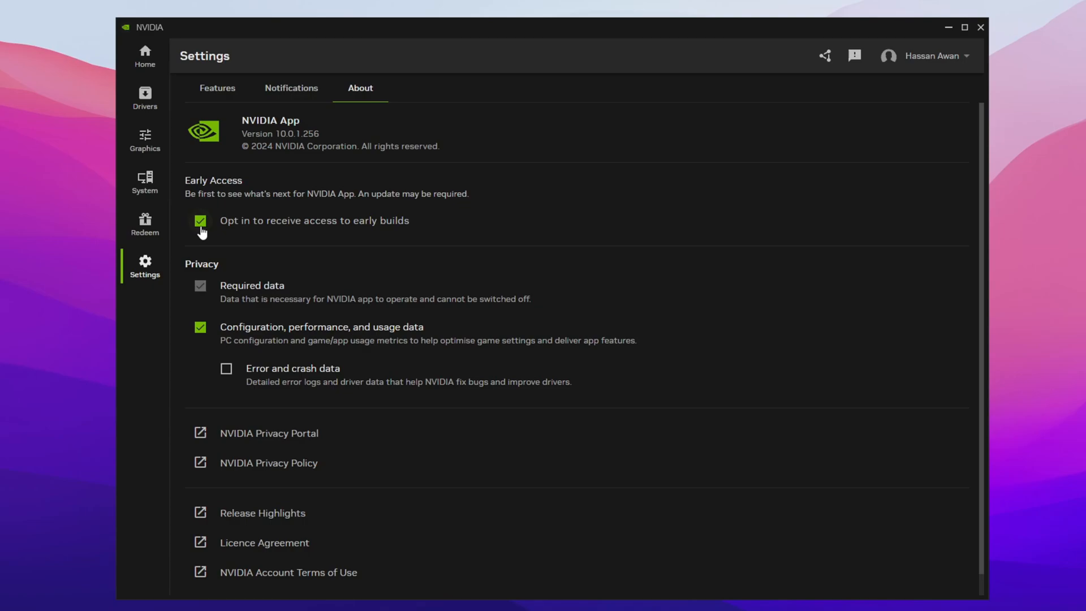
{"action": "mouse_move", "coordinate": [980, 27]}
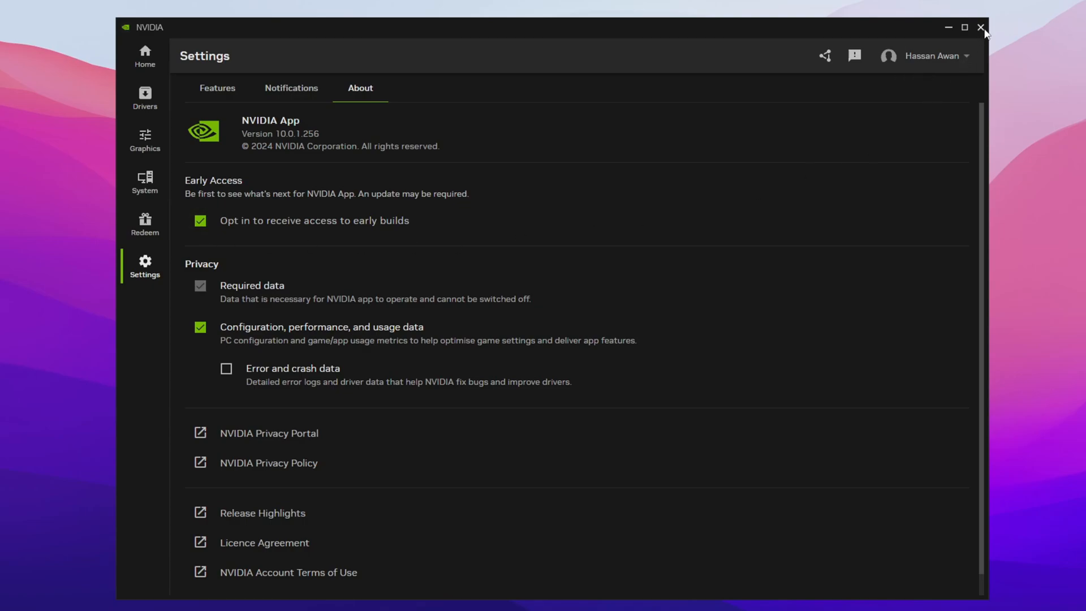
{"action": "mouse_move", "coordinate": [145, 138]}
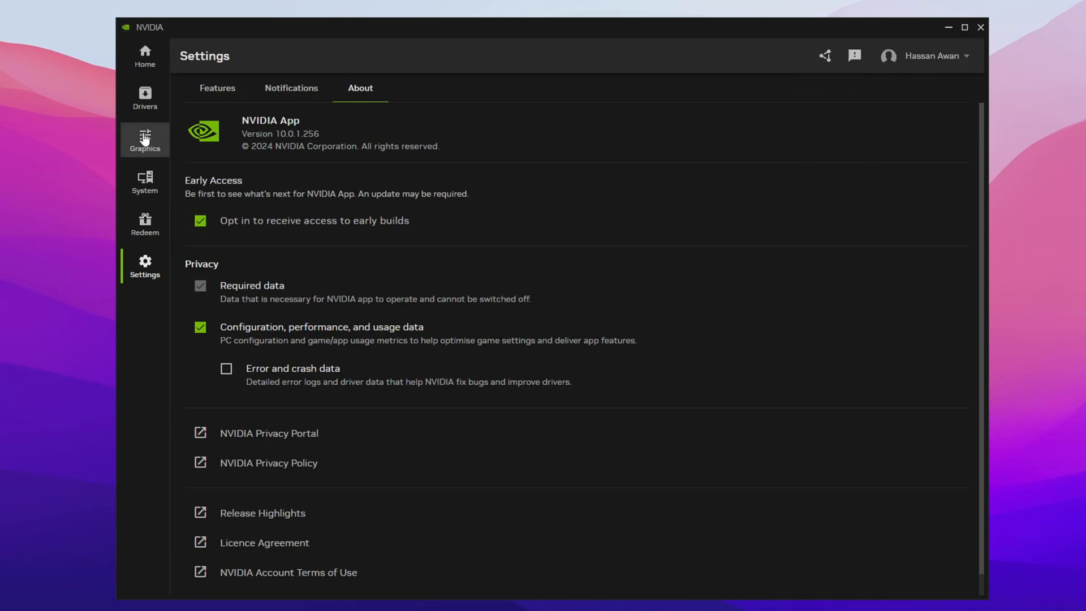
Show the System Performance statistics and limits, keeping the fan speed target on Automatic.
{"action": "left_click", "coordinate": [145, 182]}
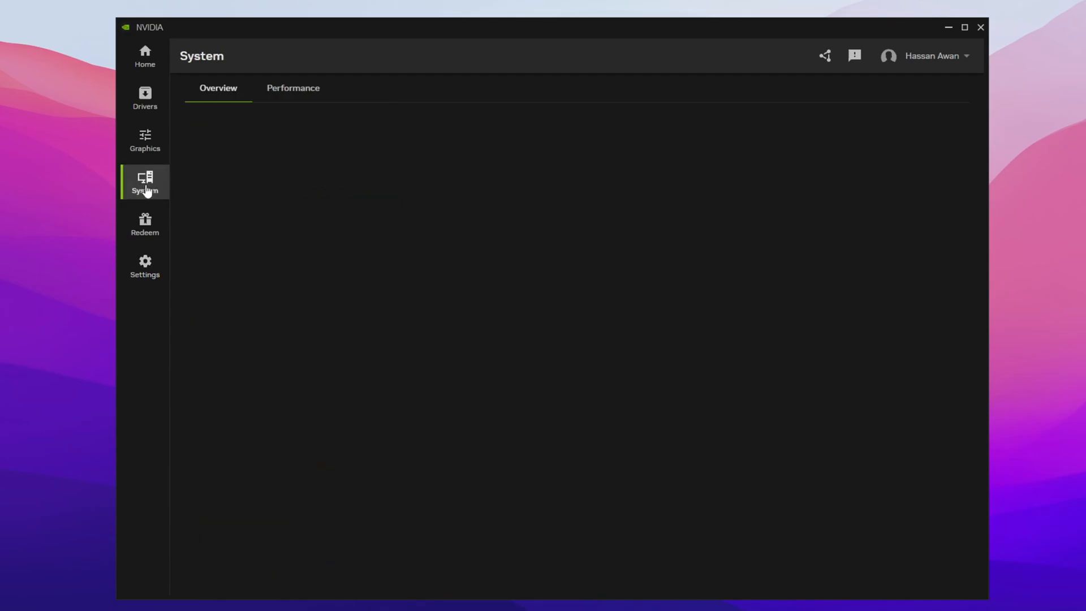
{"action": "left_click", "coordinate": [293, 89]}
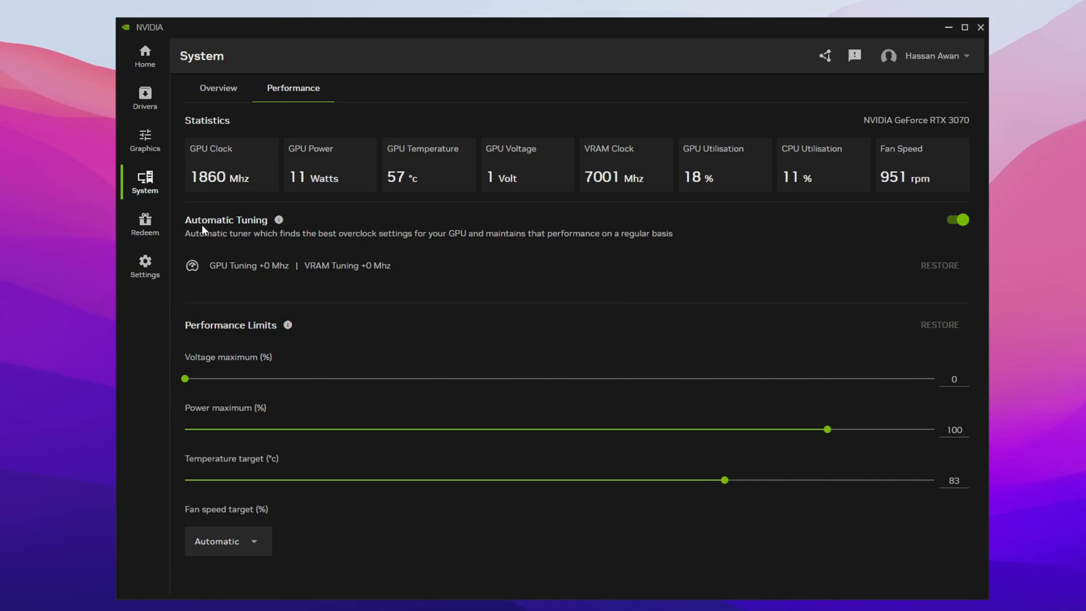
{"action": "mouse_move", "coordinate": [294, 228]}
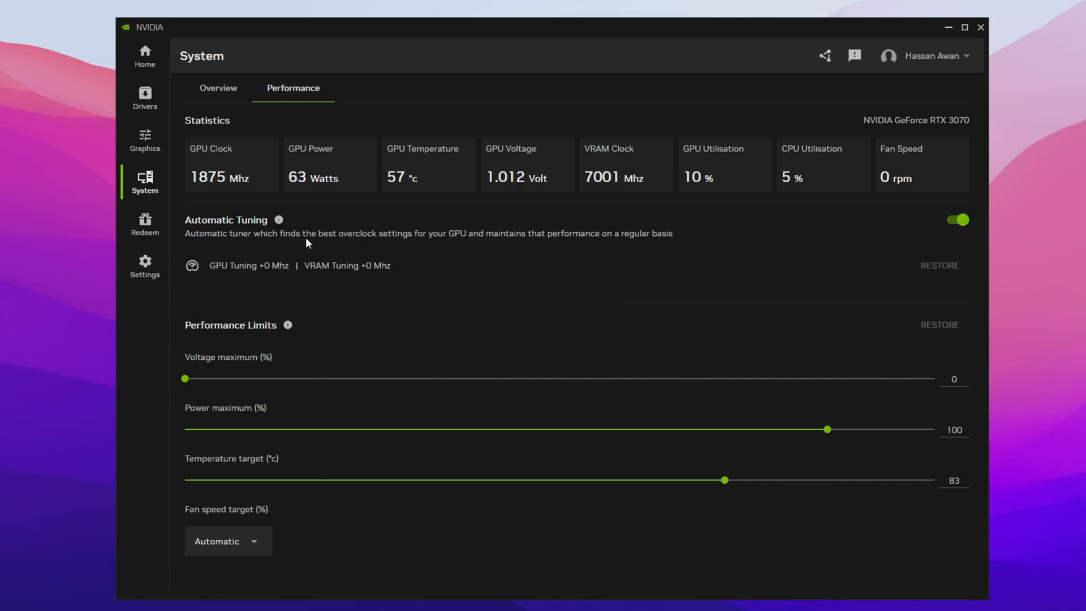
{"action": "mouse_move", "coordinate": [468, 240]}
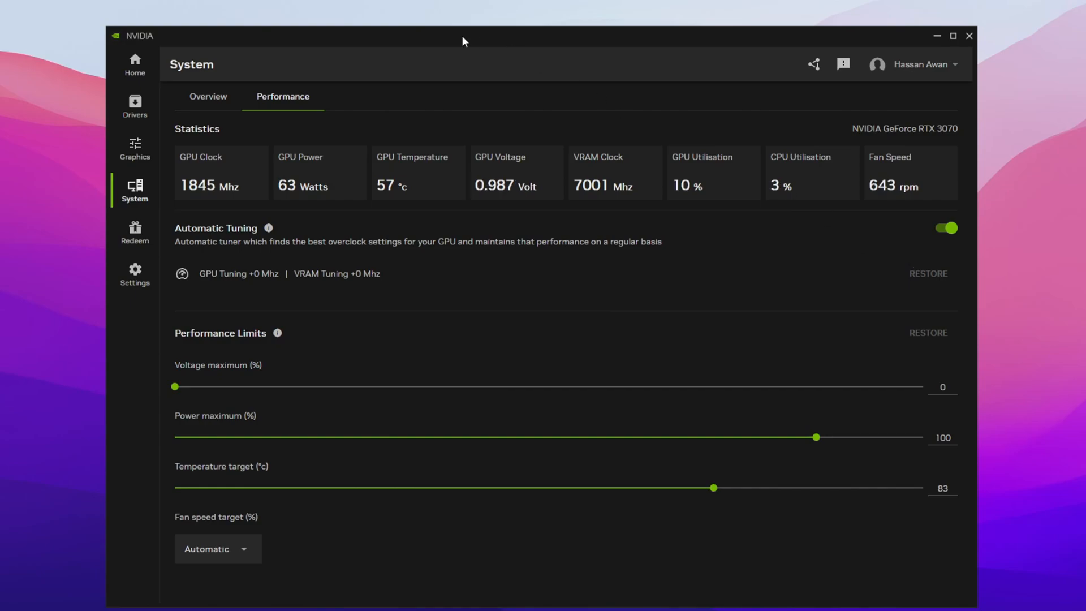
{"action": "mouse_move", "coordinate": [665, 163]}
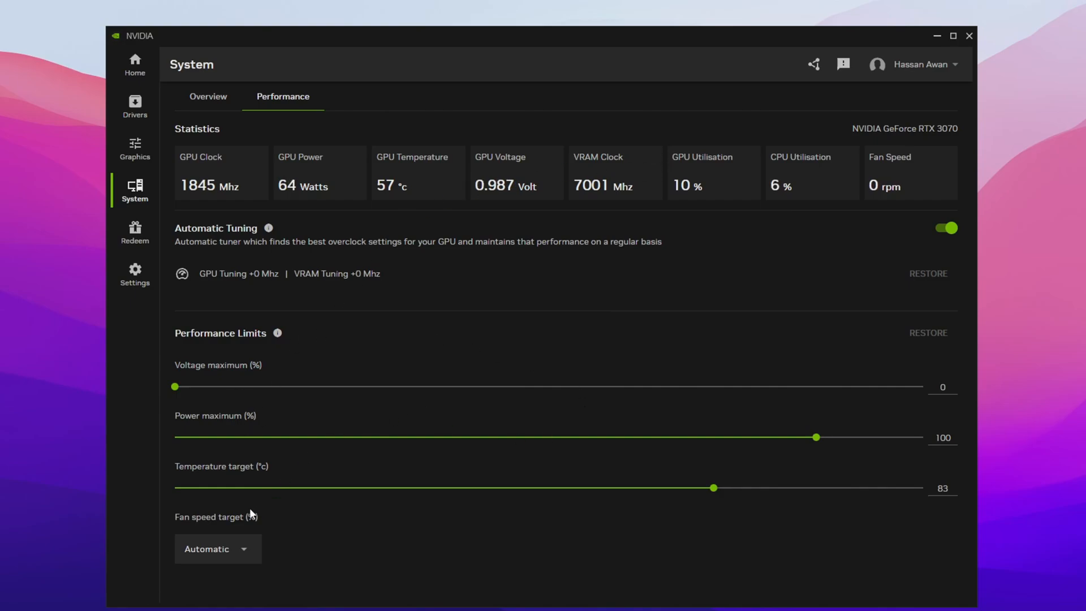
{"action": "left_click", "coordinate": [218, 549]}
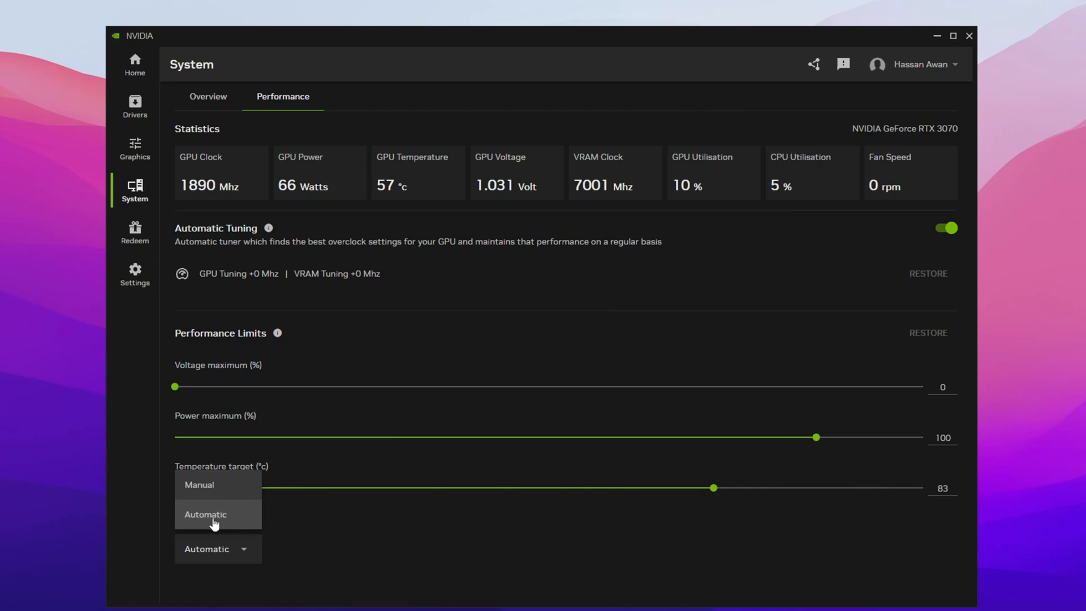
{"action": "left_click", "coordinate": [206, 514]}
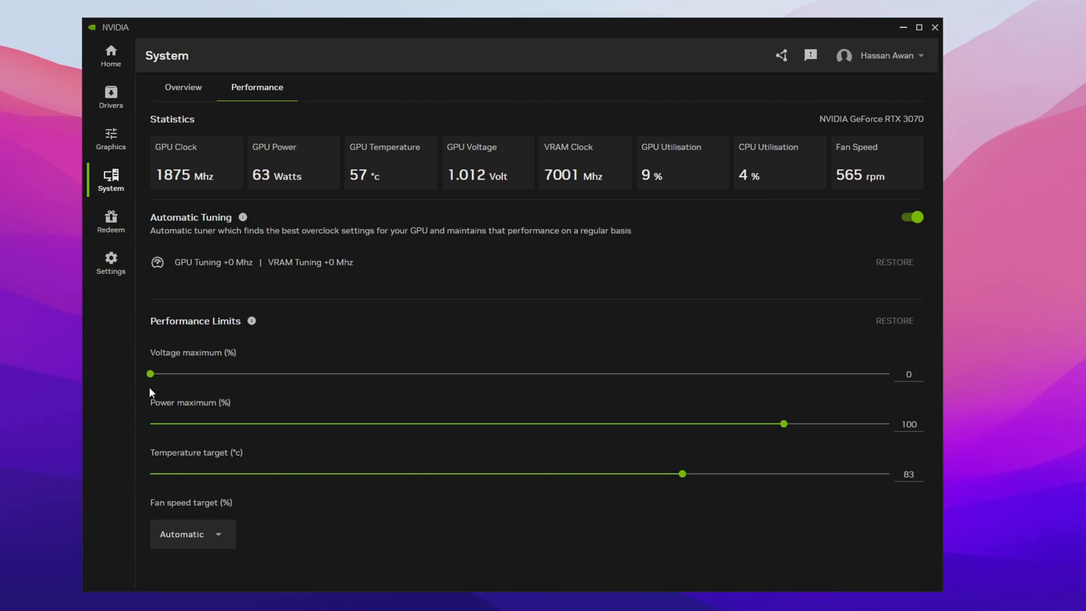
Show the Graphics Global Settings driver list.
{"action": "left_click", "coordinate": [111, 138]}
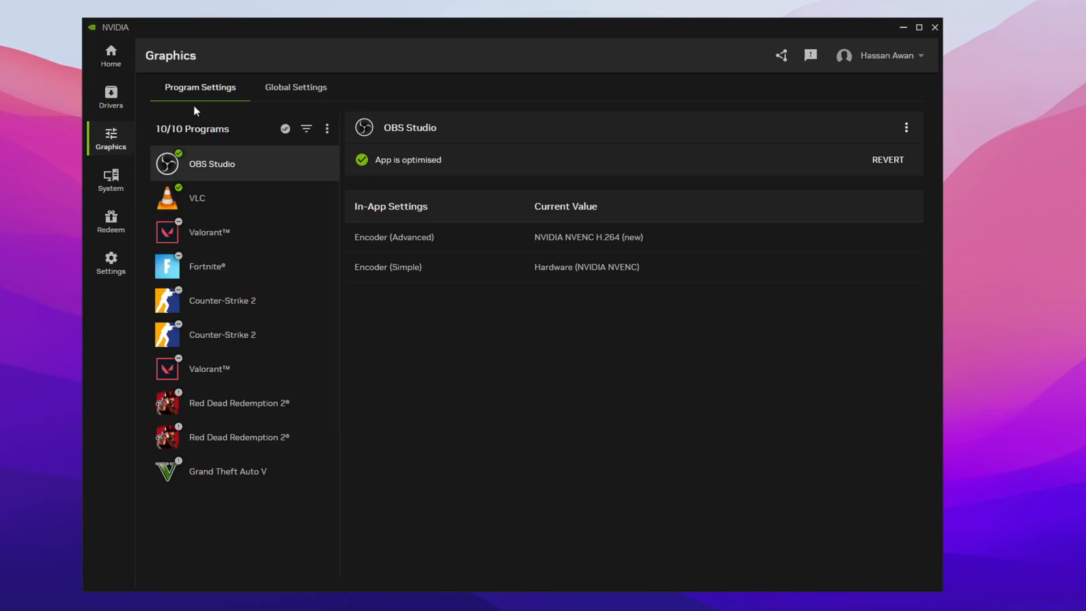
{"action": "left_click", "coordinate": [295, 87]}
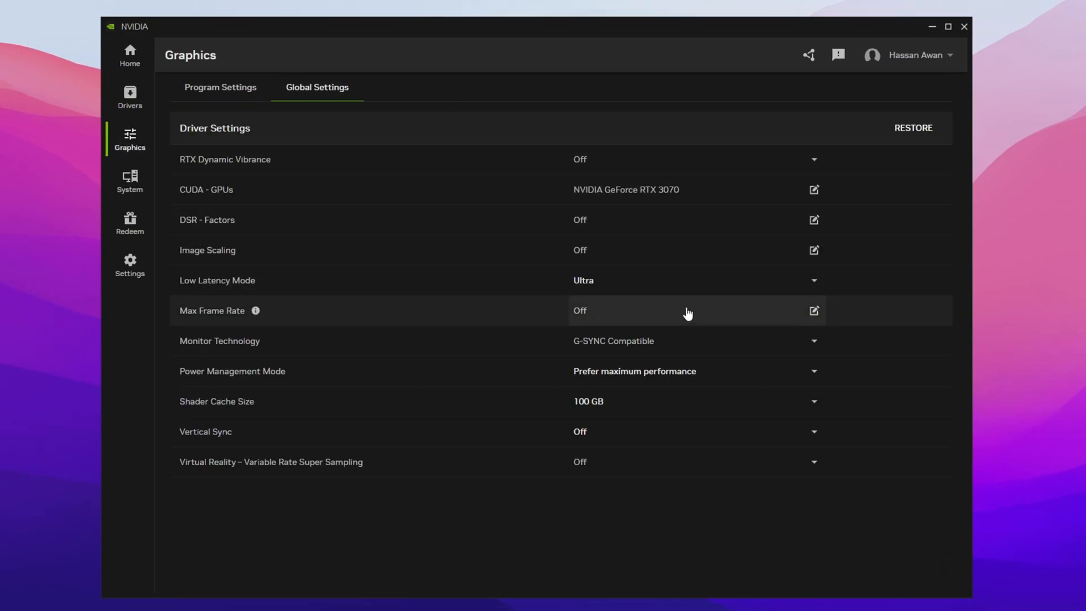
{"action": "mouse_move", "coordinate": [287, 498]}
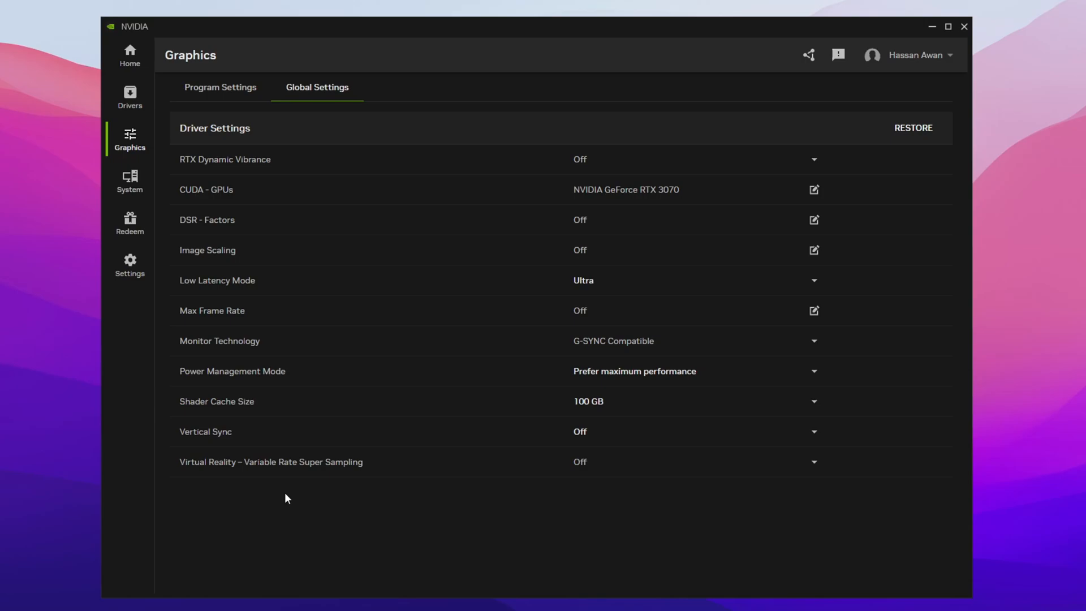
{"action": "mouse_move", "coordinate": [193, 168]}
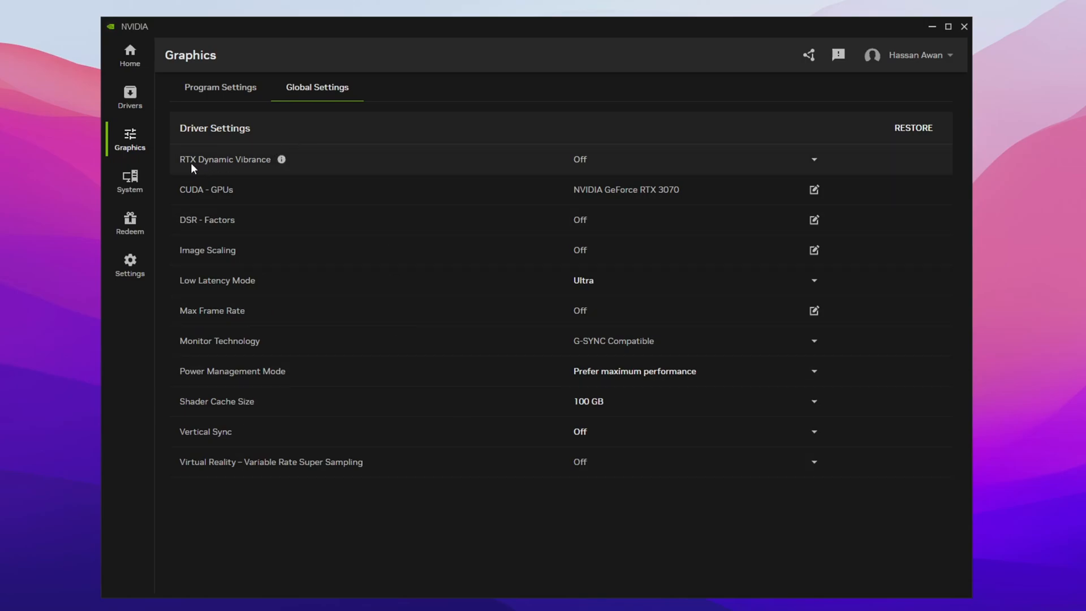
{"action": "mouse_move", "coordinate": [226, 172]}
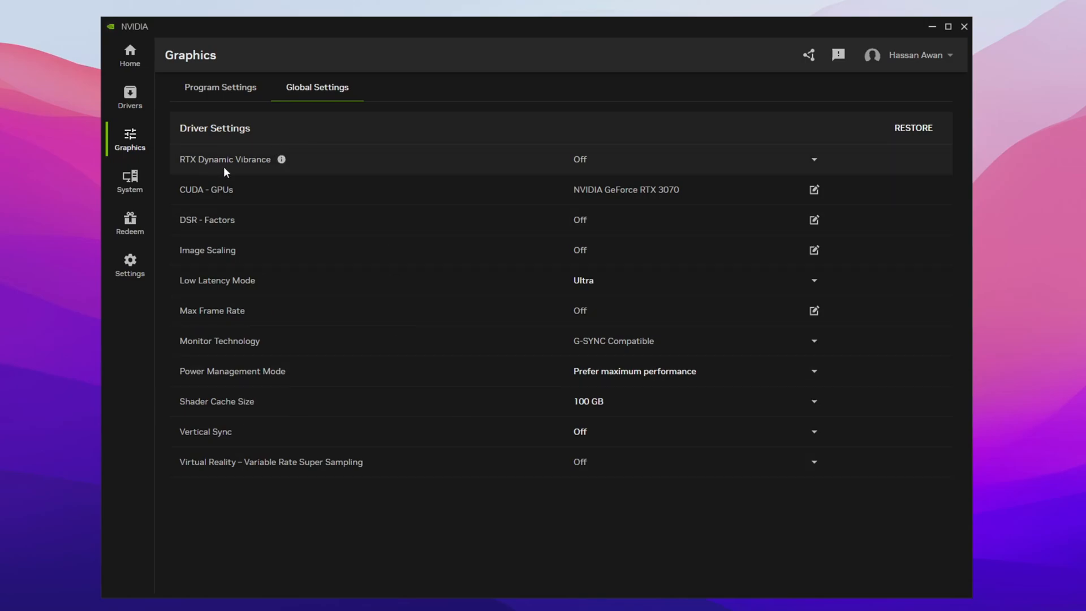
{"action": "mouse_move", "coordinate": [602, 160]}
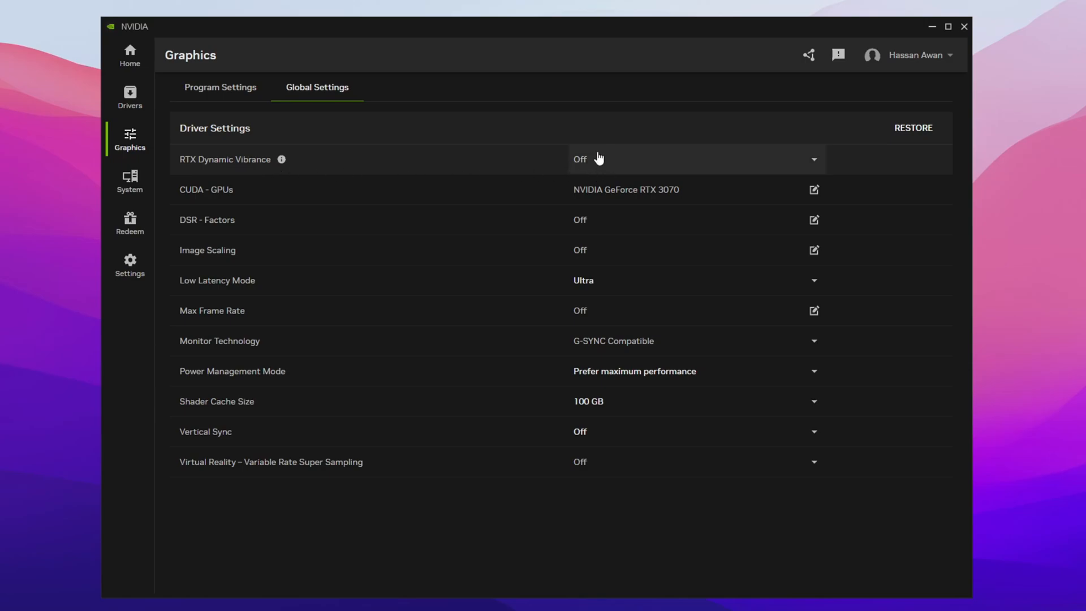
{"action": "mouse_move", "coordinate": [690, 200]}
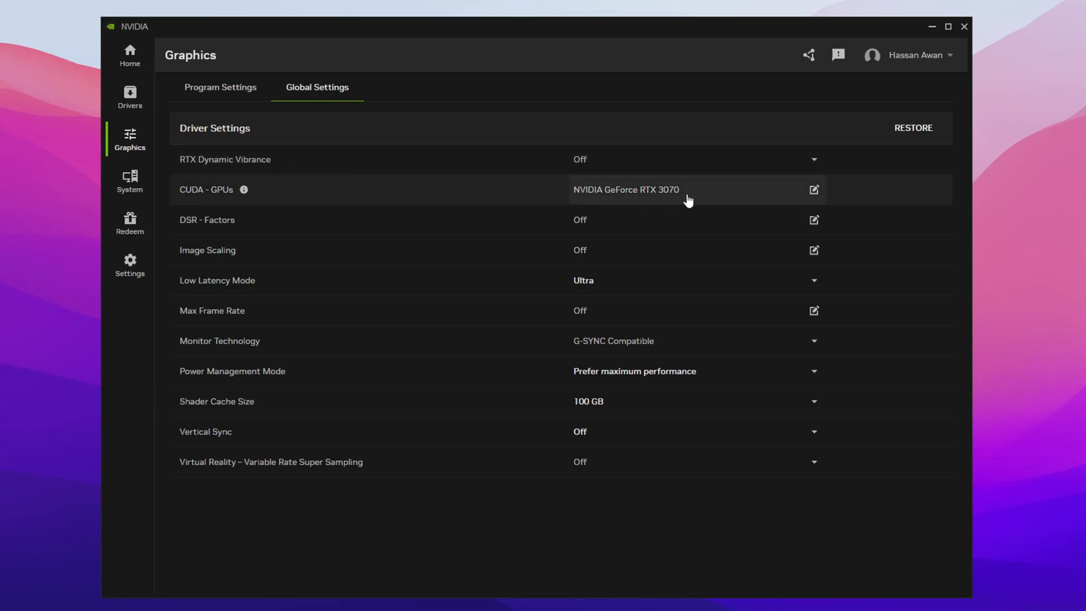
{"action": "mouse_move", "coordinate": [704, 191]}
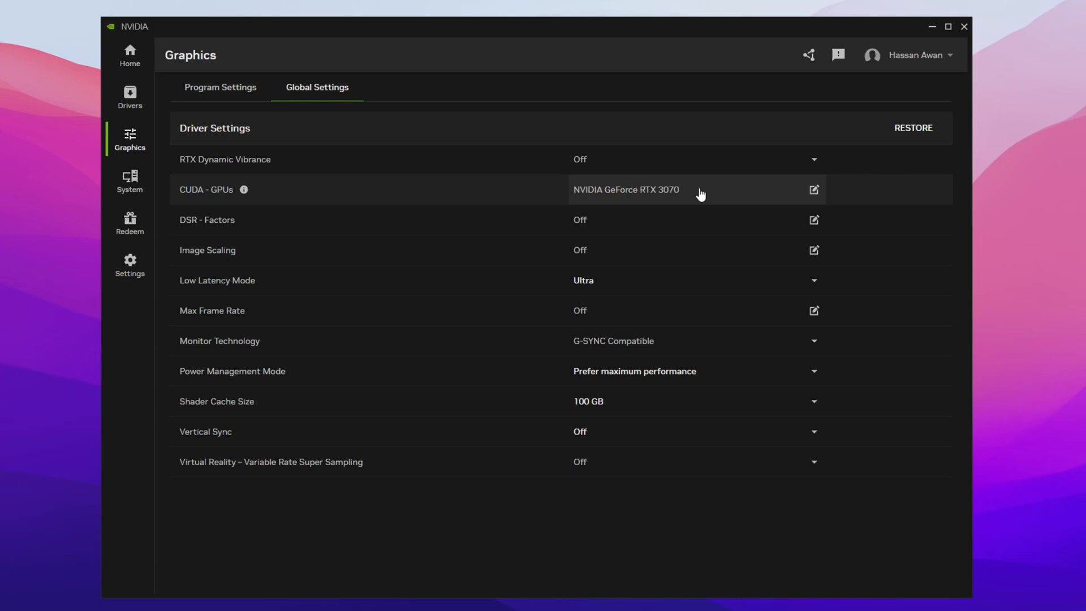
{"action": "left_click", "coordinate": [814, 189]}
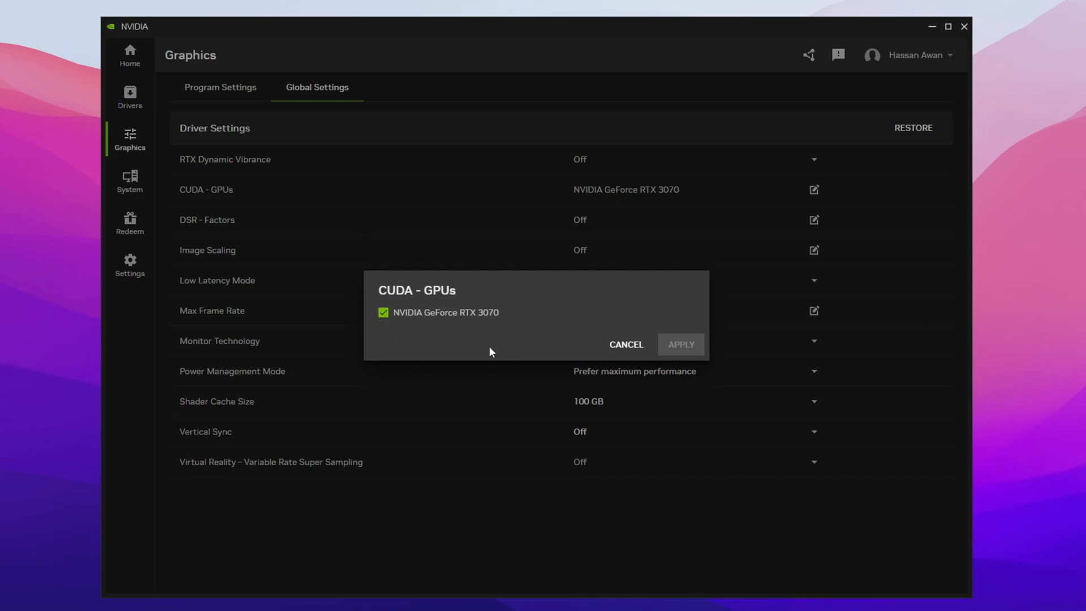
{"action": "mouse_move", "coordinate": [630, 350]}
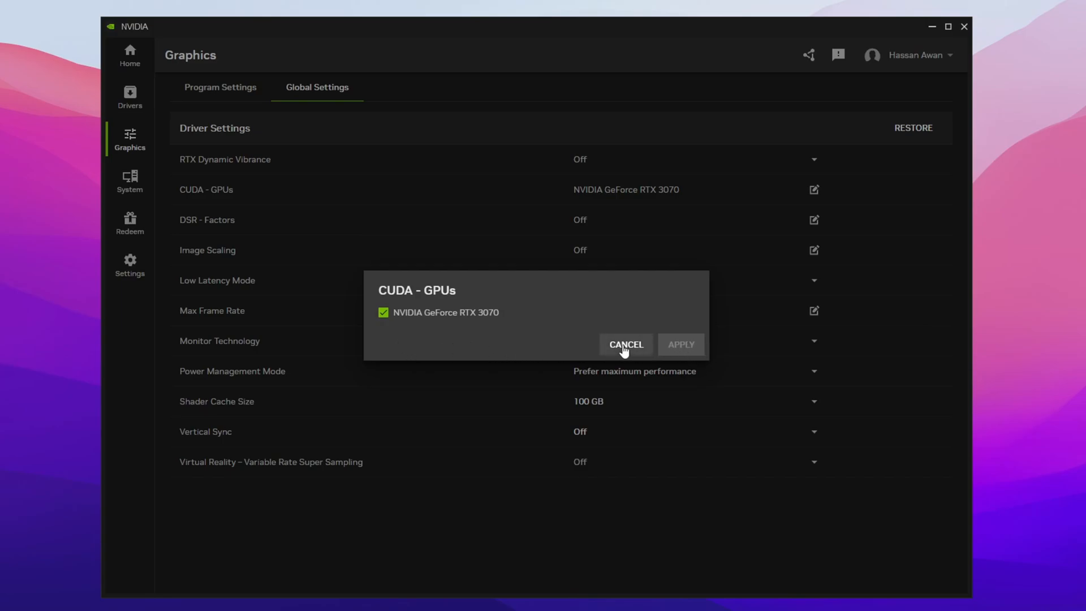
{"action": "left_click", "coordinate": [626, 344]}
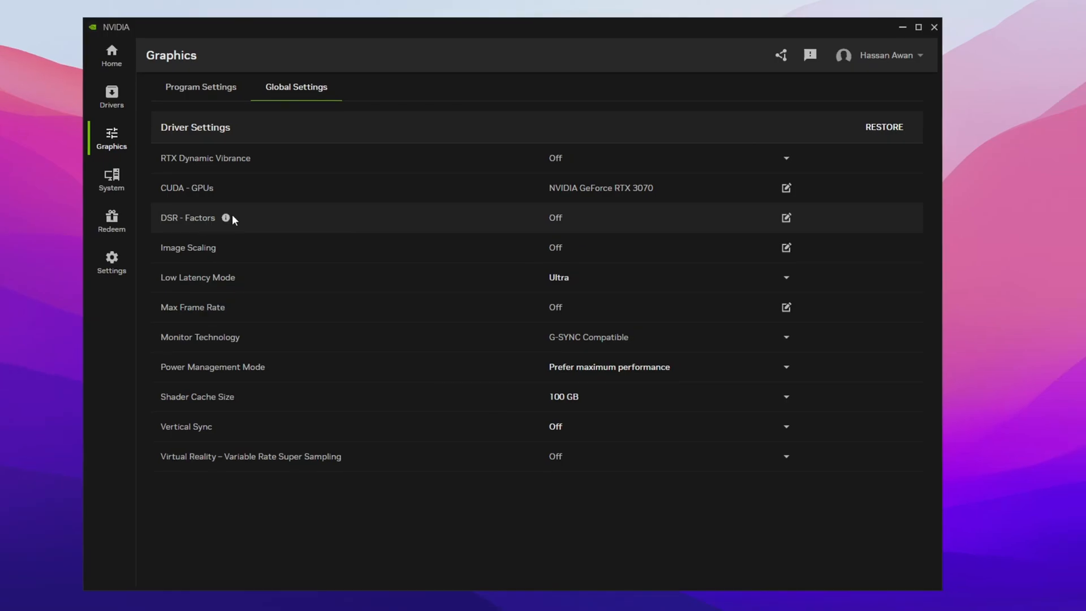
{"action": "mouse_move", "coordinate": [555, 227]}
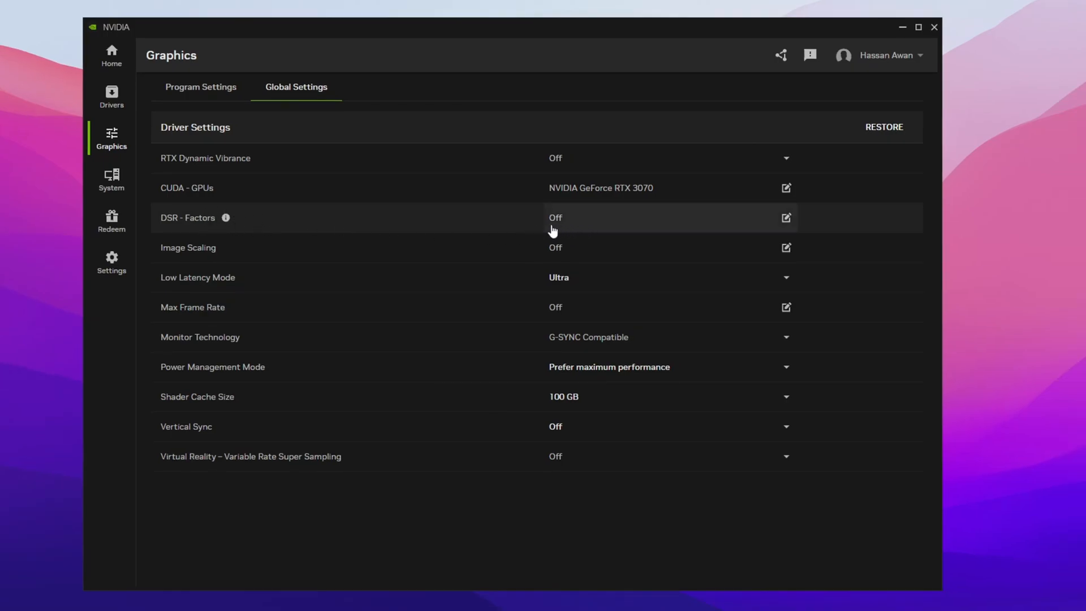
{"action": "mouse_move", "coordinate": [213, 258]}
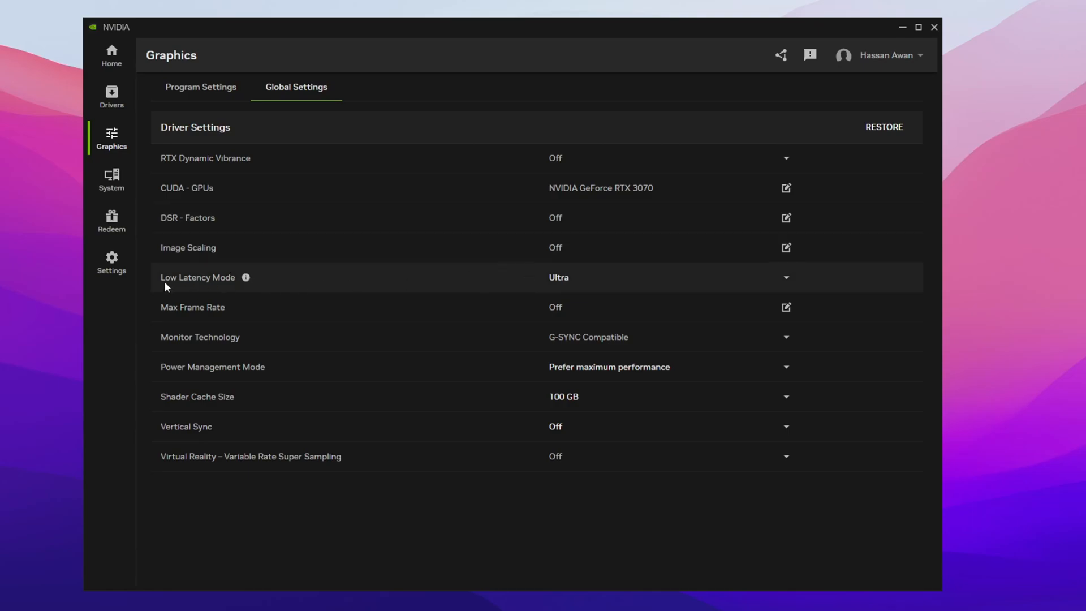
Set global Low Latency Mode to Ultra.
{"action": "left_click", "coordinate": [787, 277]}
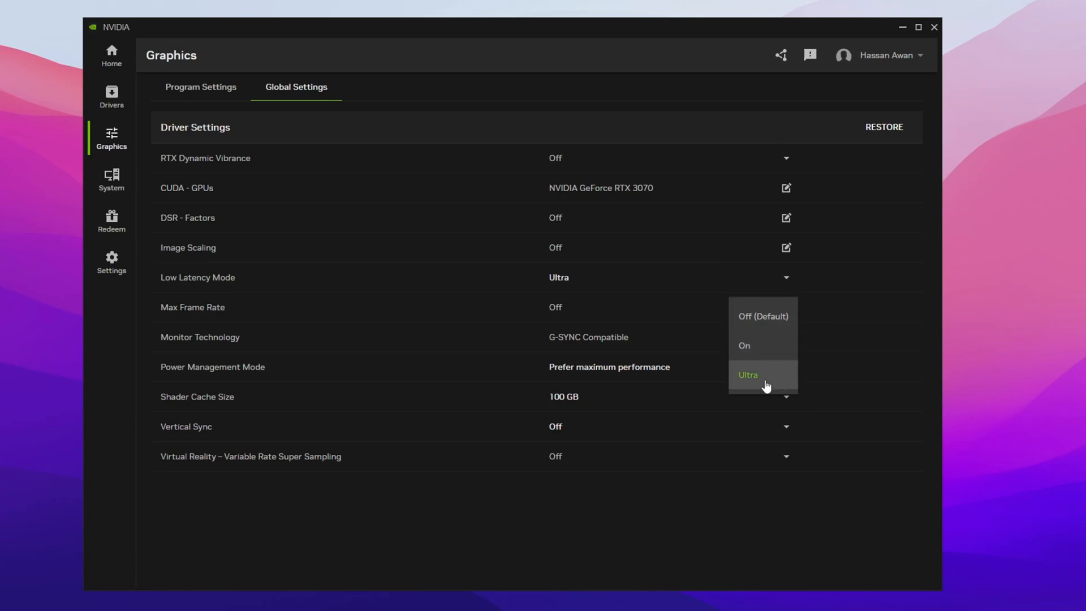
{"action": "left_click", "coordinate": [748, 375]}
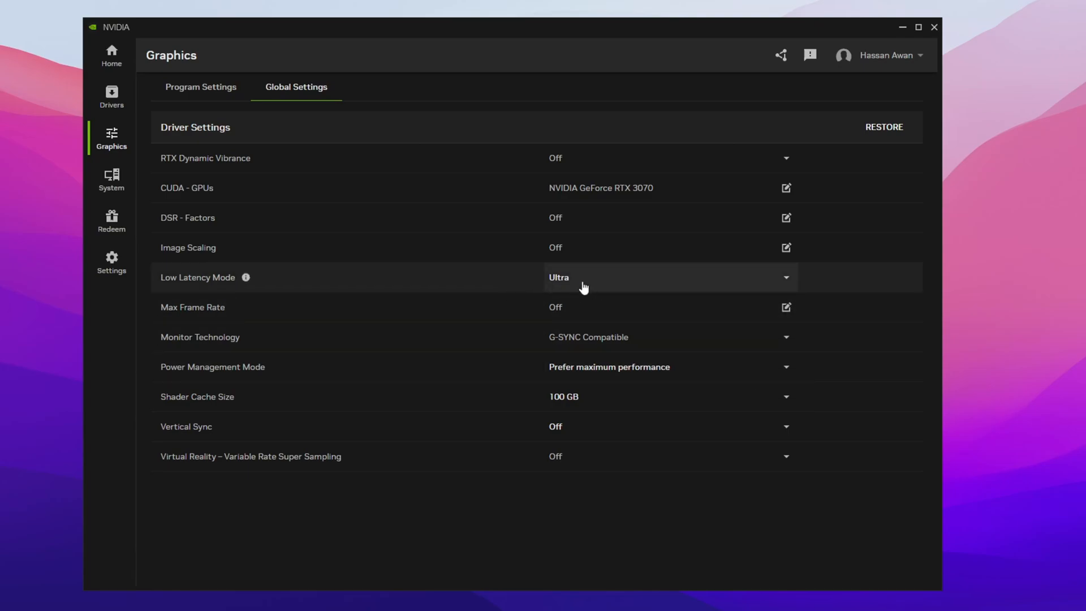
{"action": "mouse_move", "coordinate": [174, 320]}
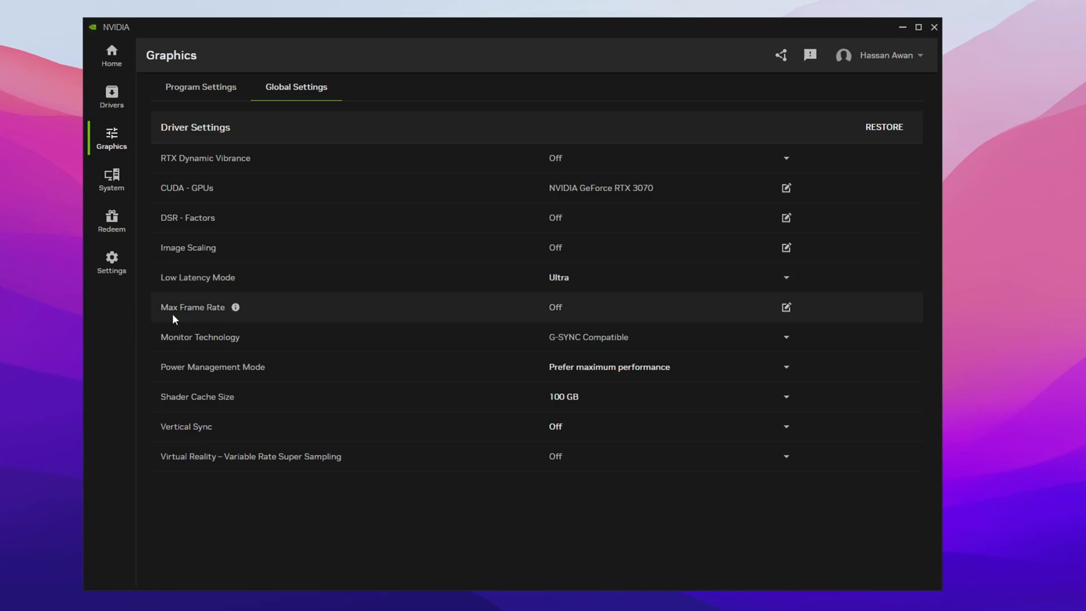
{"action": "mouse_move", "coordinate": [233, 348]}
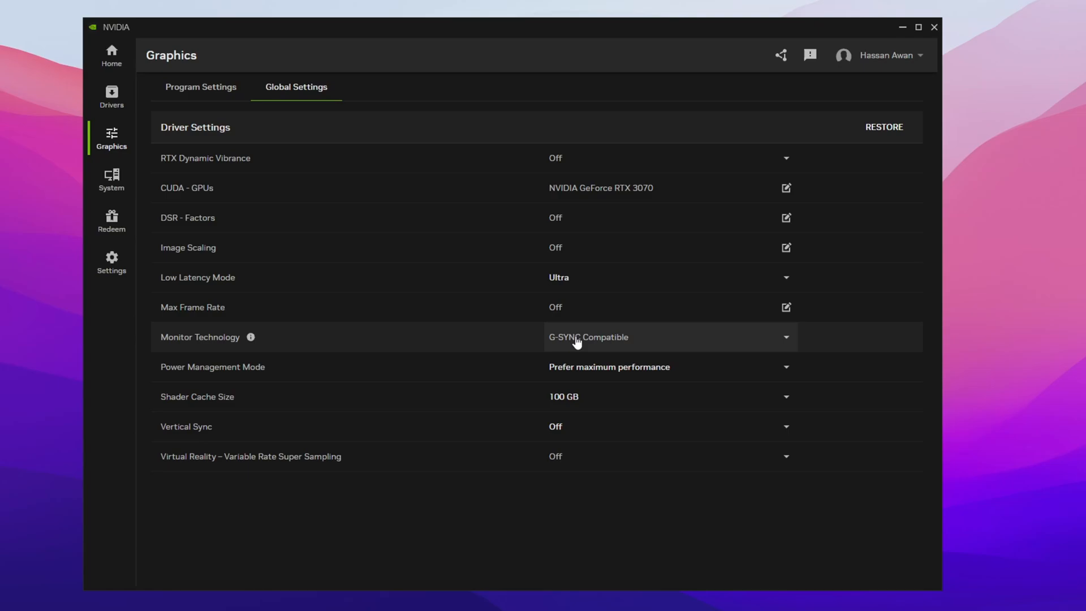
{"action": "mouse_move", "coordinate": [186, 375]}
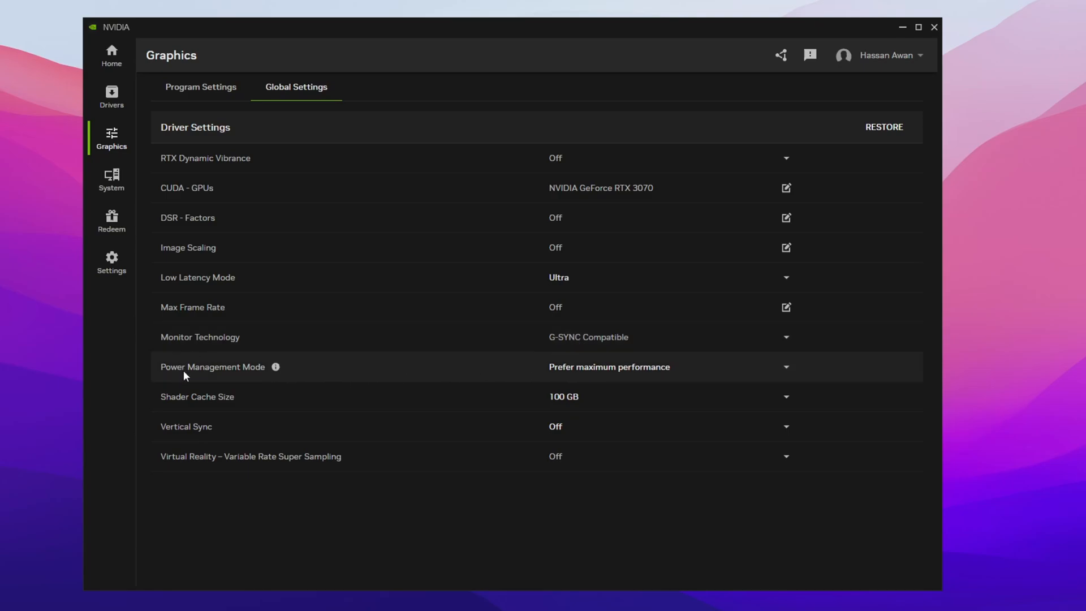
{"action": "mouse_move", "coordinate": [380, 391]}
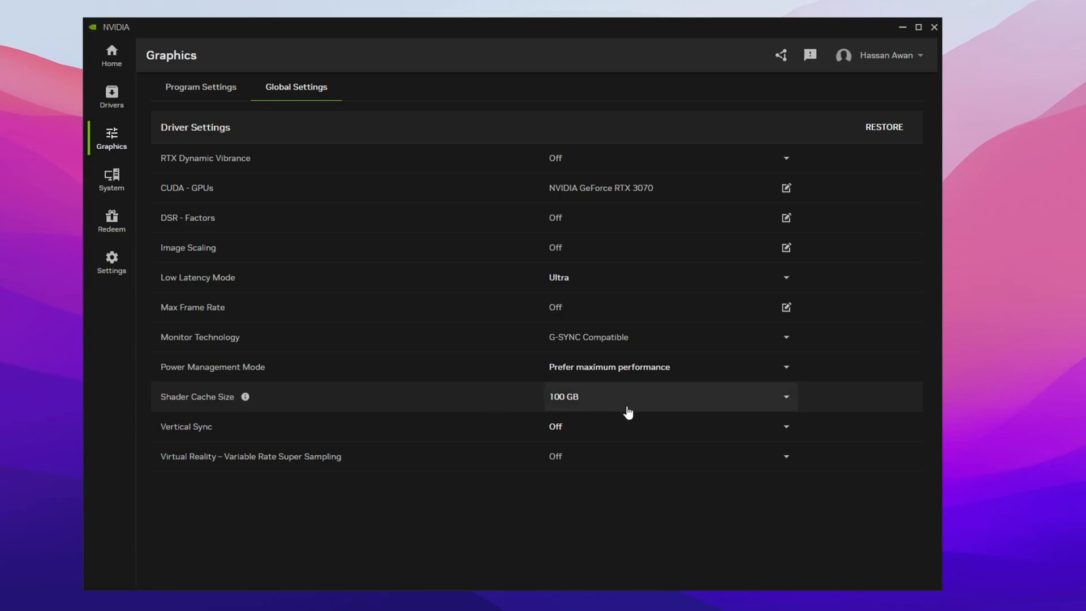
{"action": "mouse_move", "coordinate": [546, 427]}
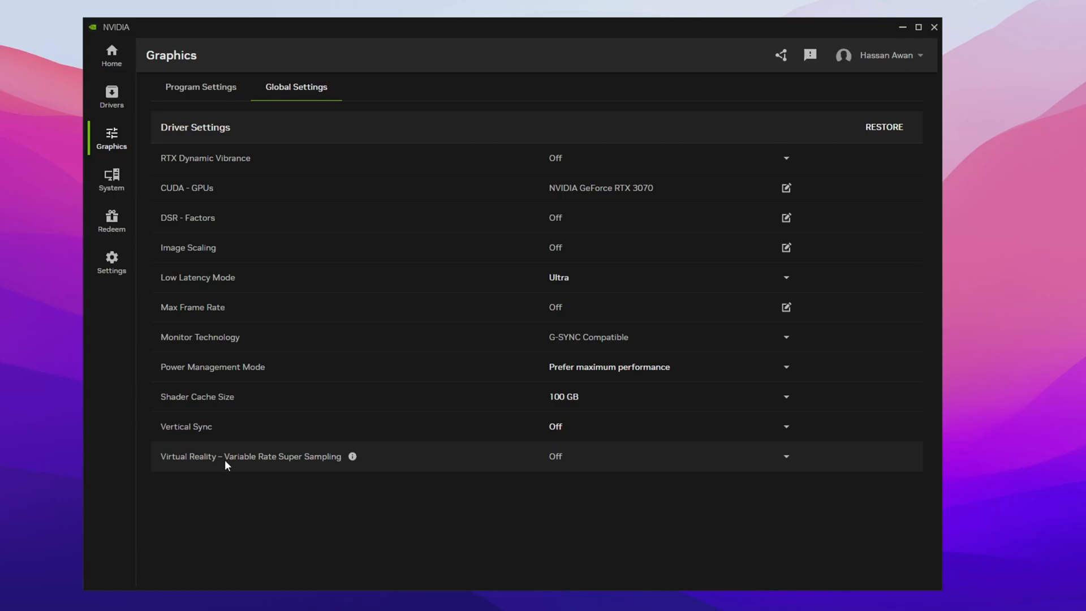
{"action": "mouse_move", "coordinate": [403, 464]}
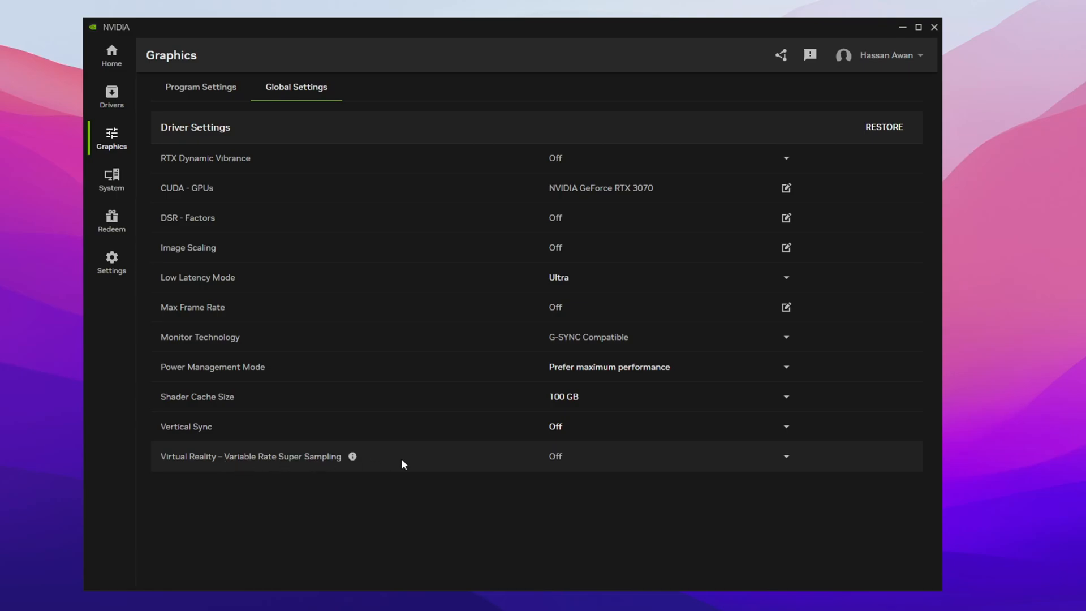
{"action": "mouse_move", "coordinate": [686, 460]}
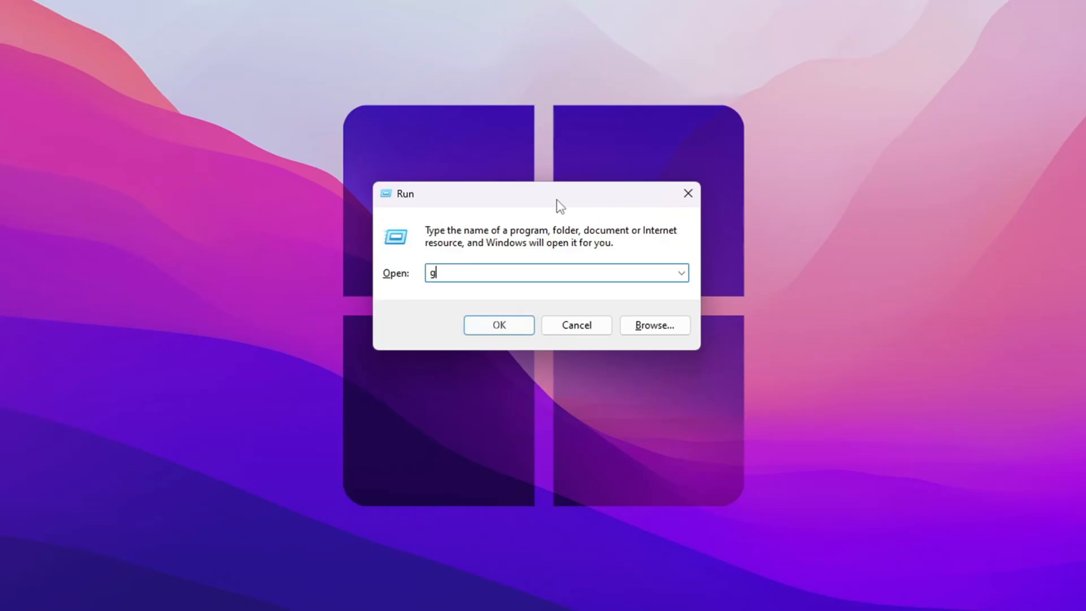
Run gpedit.msc to launch the Local Group Policy Editor.
{"action": "type", "text": "pedit.msc"}
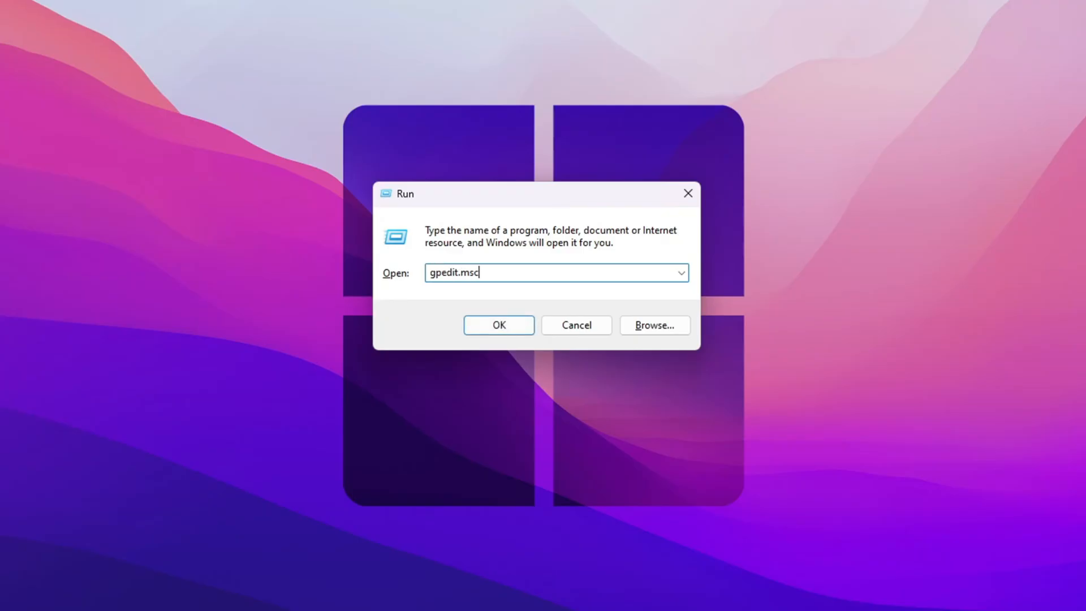
{"action": "left_click", "coordinate": [498, 326]}
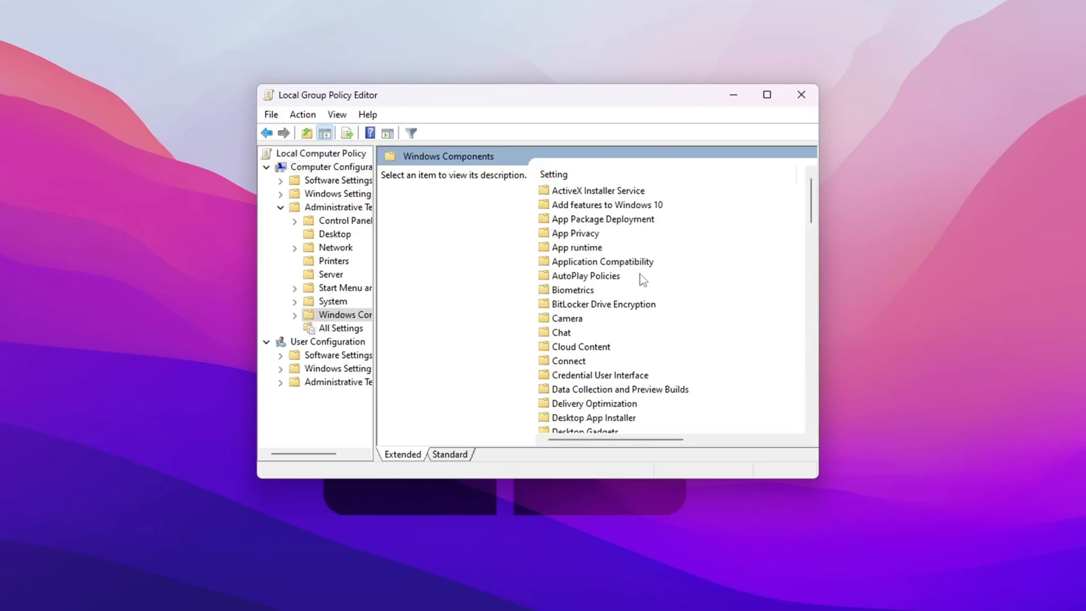
Open Turn off Power Throttling under Power Management > Power Throttling Settings.
{"action": "left_click", "coordinate": [334, 301]}
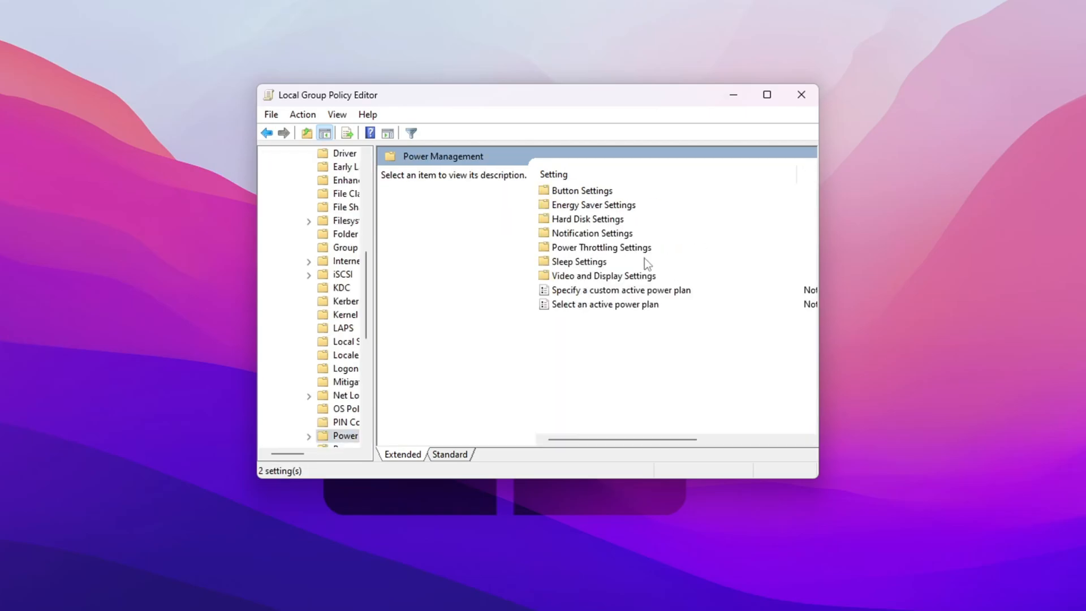
{"action": "mouse_move", "coordinate": [587, 252]}
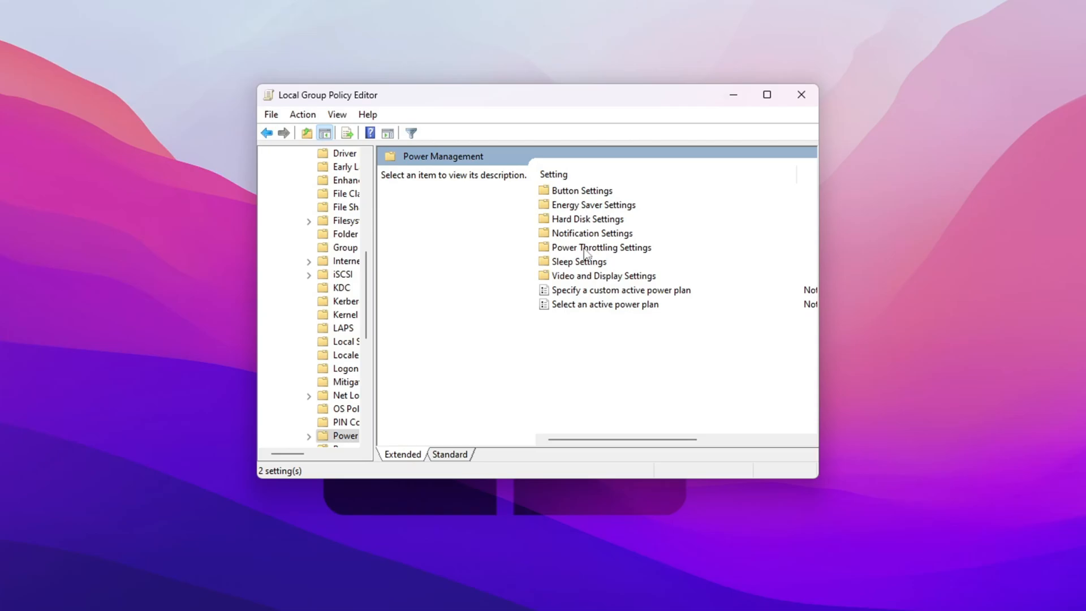
{"action": "double_click", "coordinate": [603, 247]}
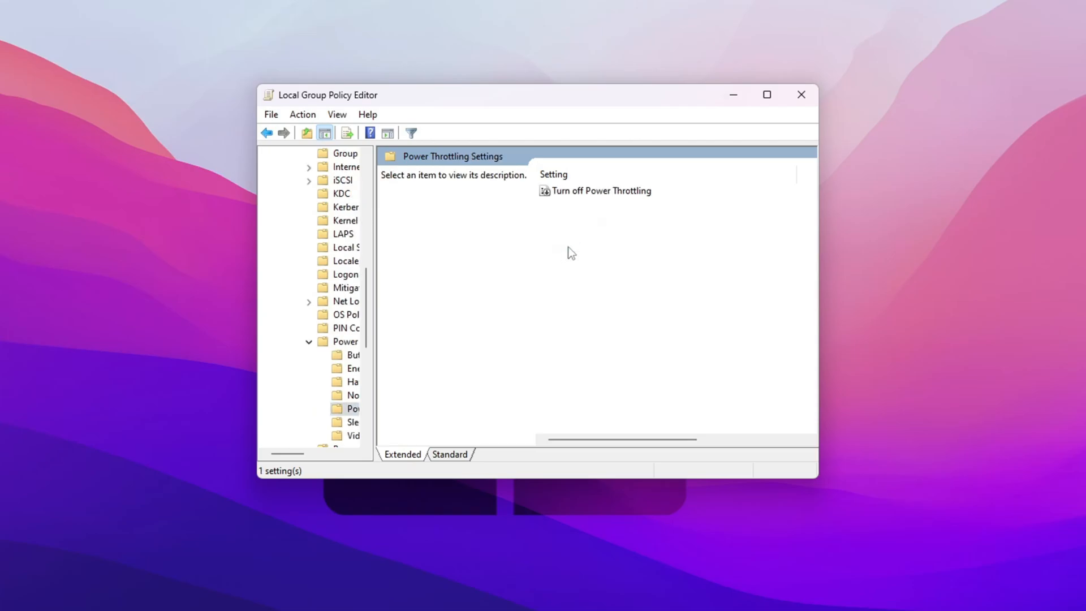
{"action": "mouse_move", "coordinate": [629, 197]}
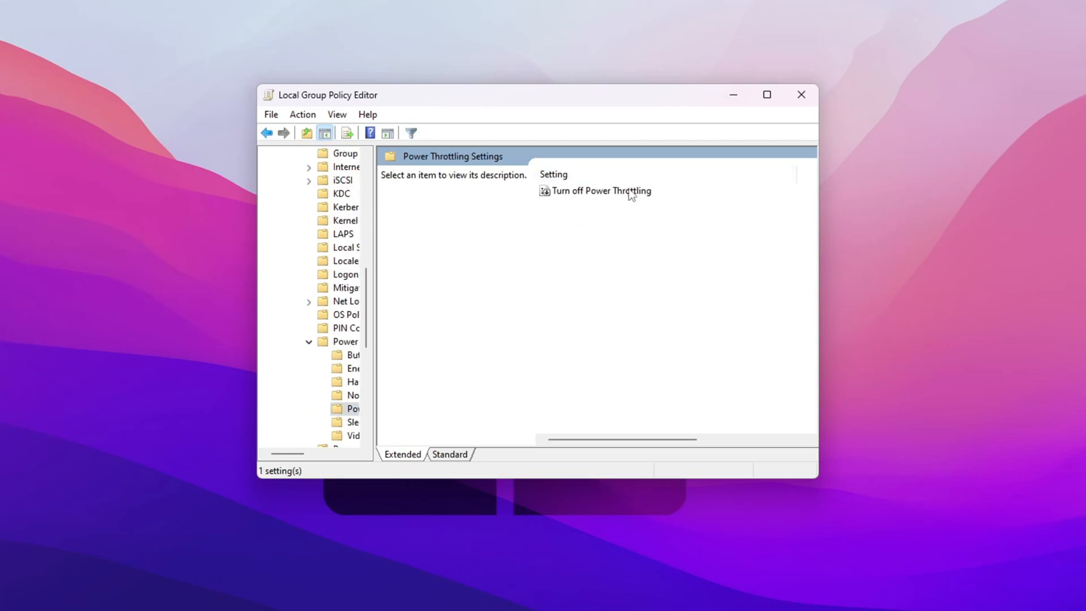
{"action": "double_click", "coordinate": [603, 190]}
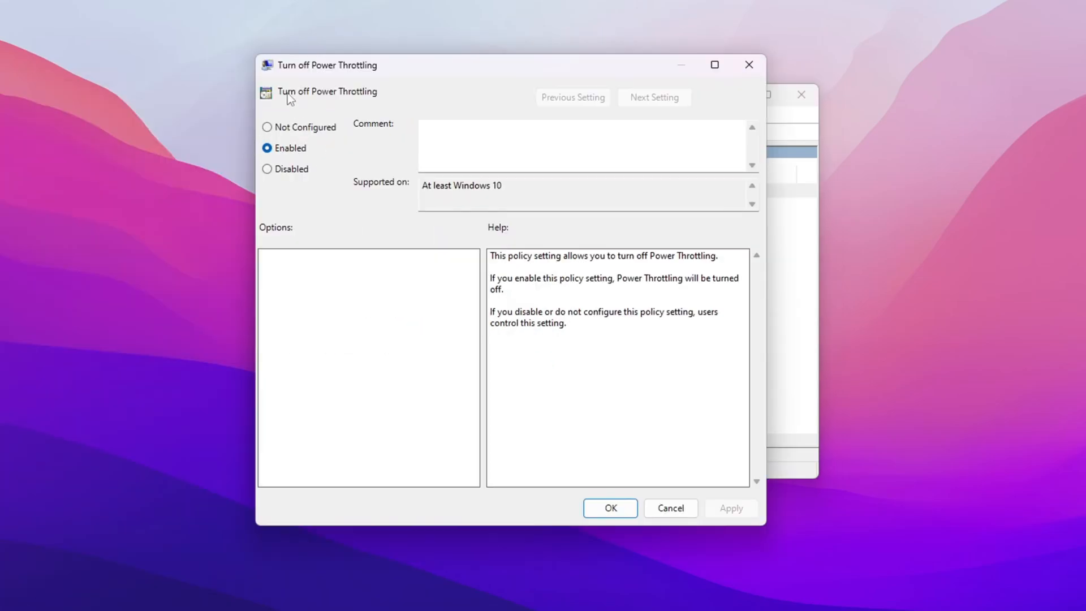
{"action": "mouse_move", "coordinate": [674, 462]}
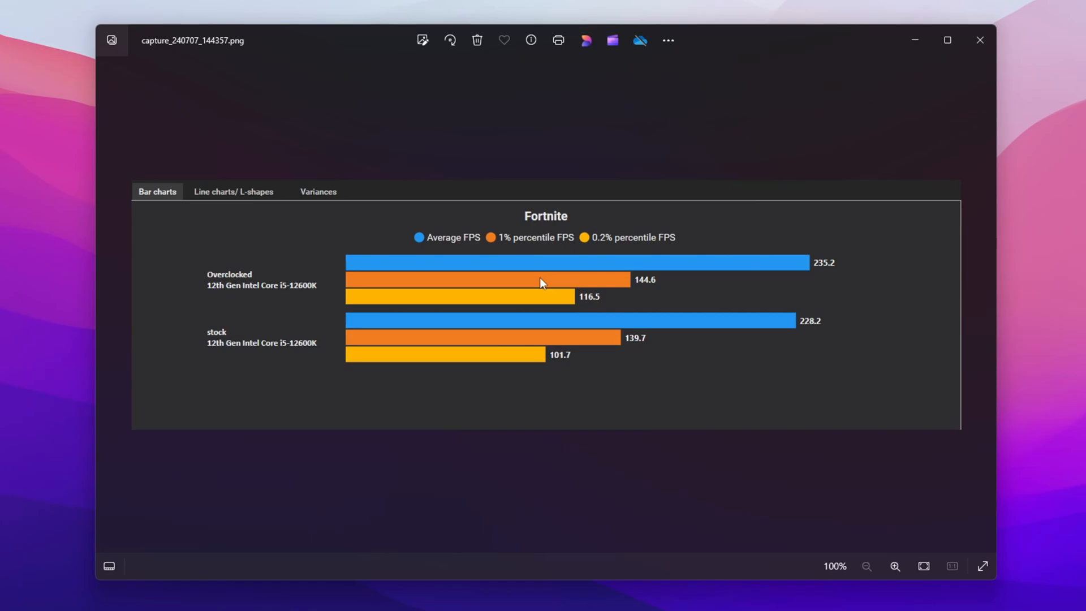
{"action": "mouse_move", "coordinate": [521, 286]}
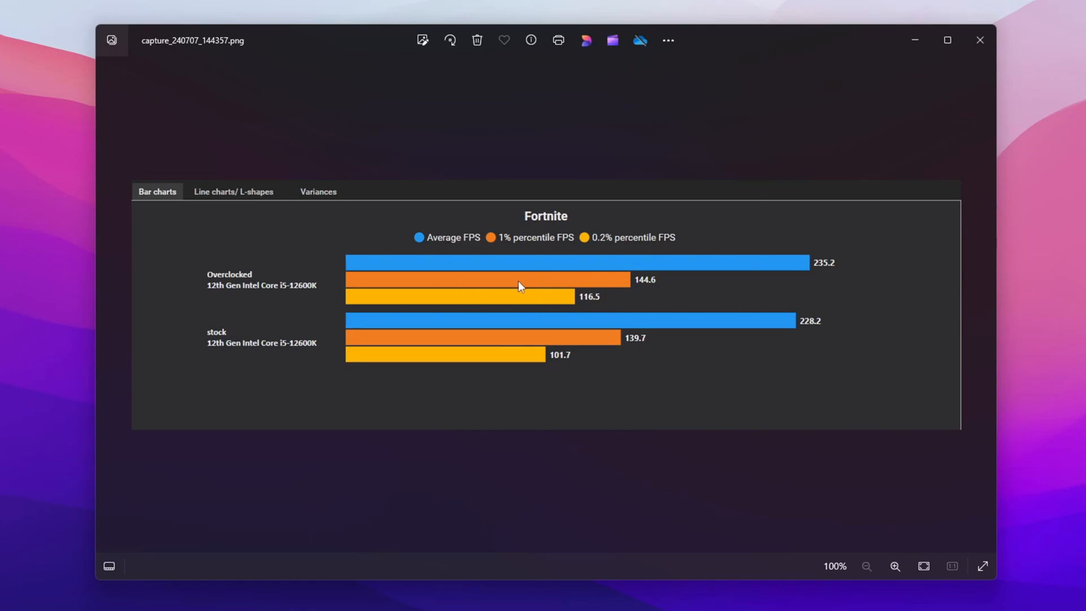
{"action": "mouse_move", "coordinate": [400, 278]}
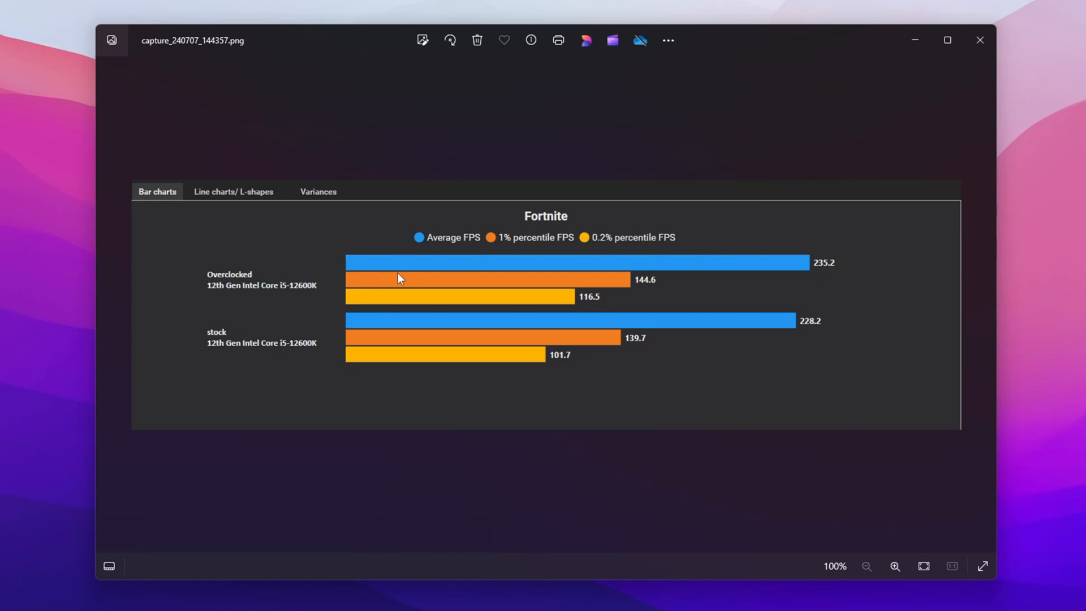
{"action": "mouse_move", "coordinate": [408, 292]}
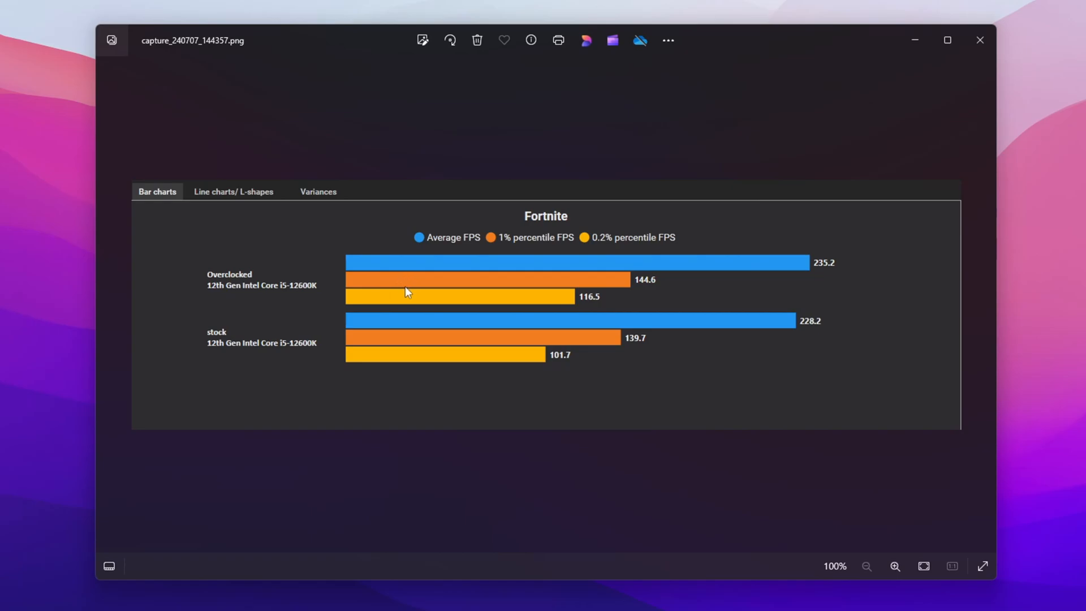
{"action": "mouse_move", "coordinate": [774, 281]}
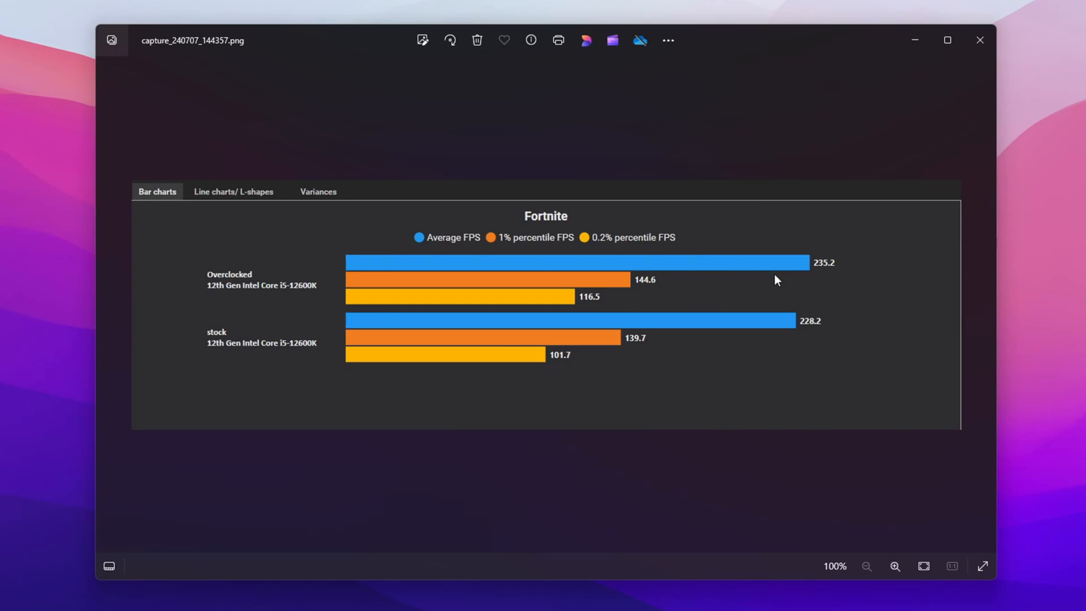
{"action": "mouse_move", "coordinate": [822, 262]}
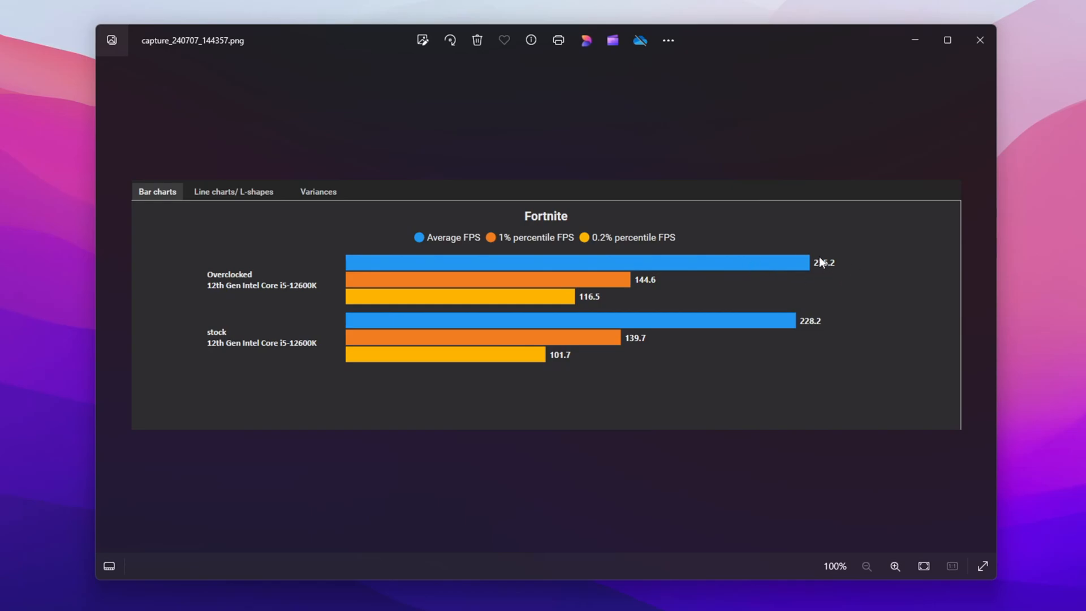
{"action": "mouse_move", "coordinate": [394, 232]}
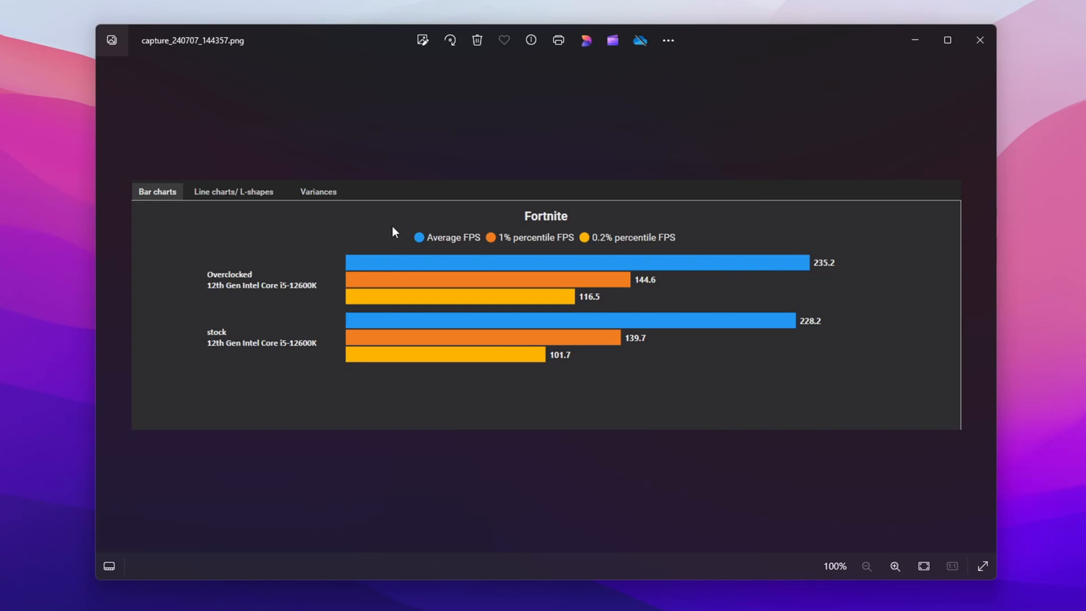
{"action": "mouse_move", "coordinate": [483, 334]}
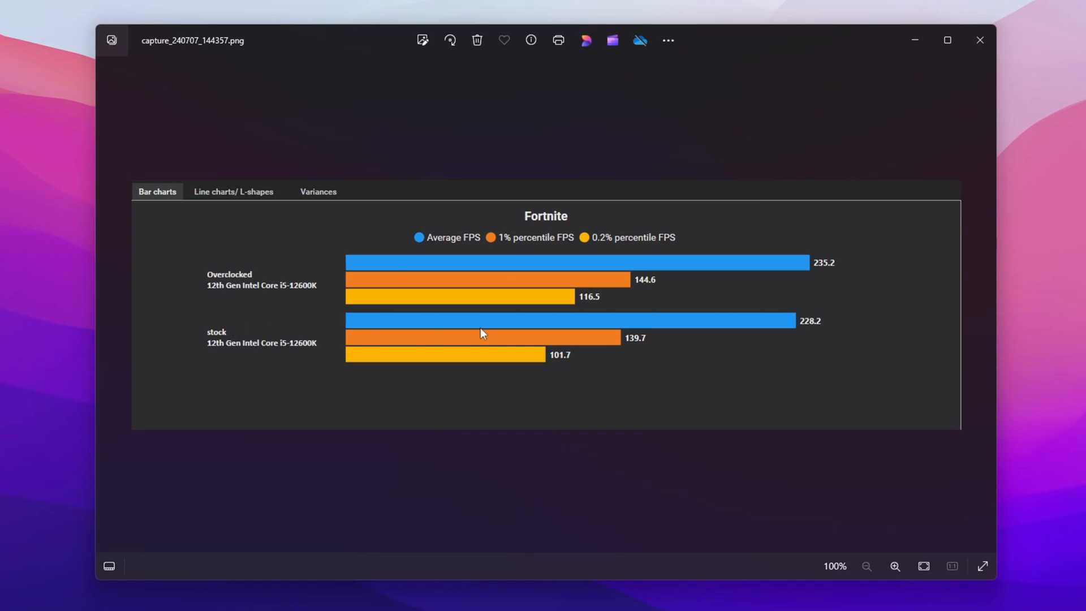
{"action": "mouse_move", "coordinate": [827, 341]}
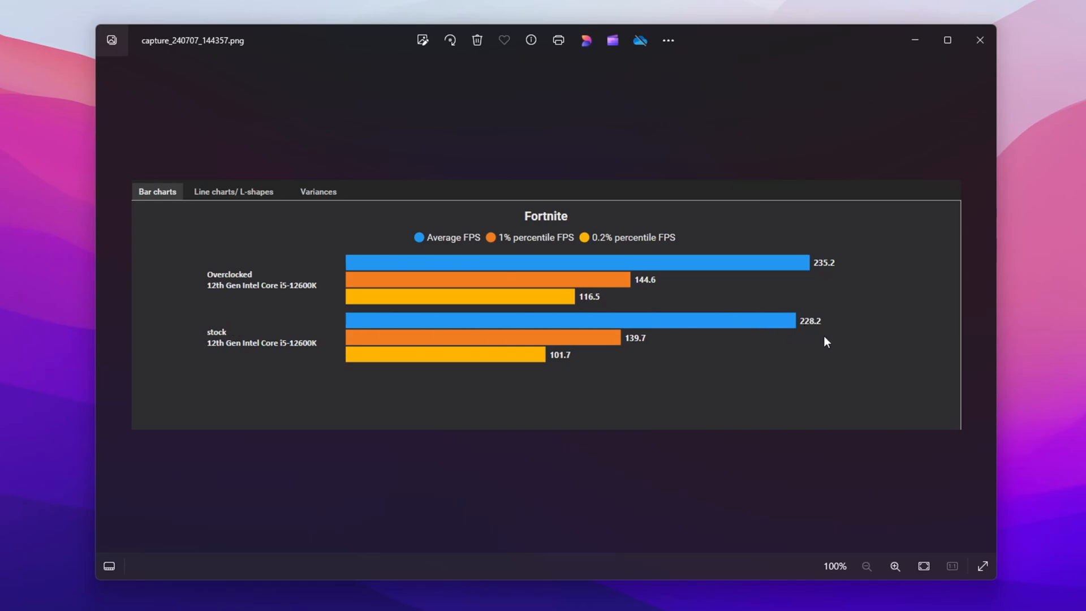
{"action": "mouse_move", "coordinate": [812, 339]}
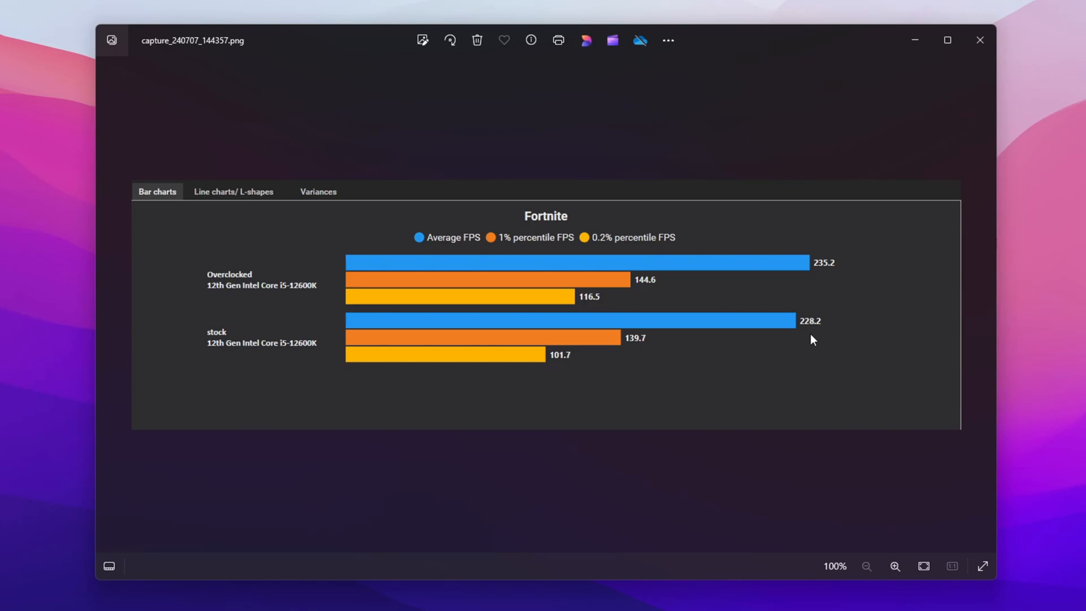
{"action": "mouse_move", "coordinate": [503, 278]}
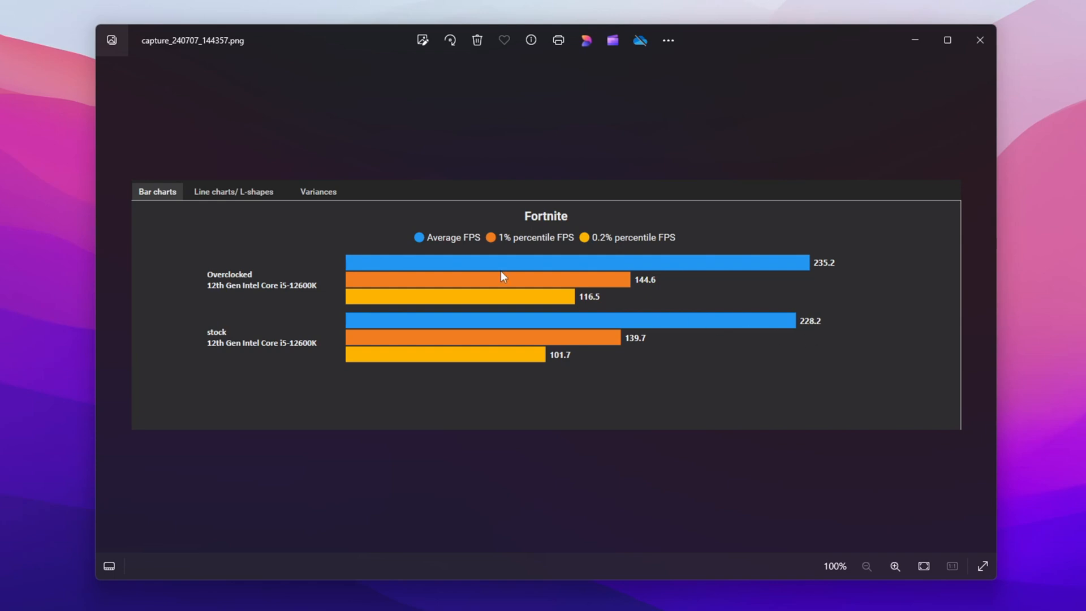
{"action": "mouse_move", "coordinate": [860, 283]}
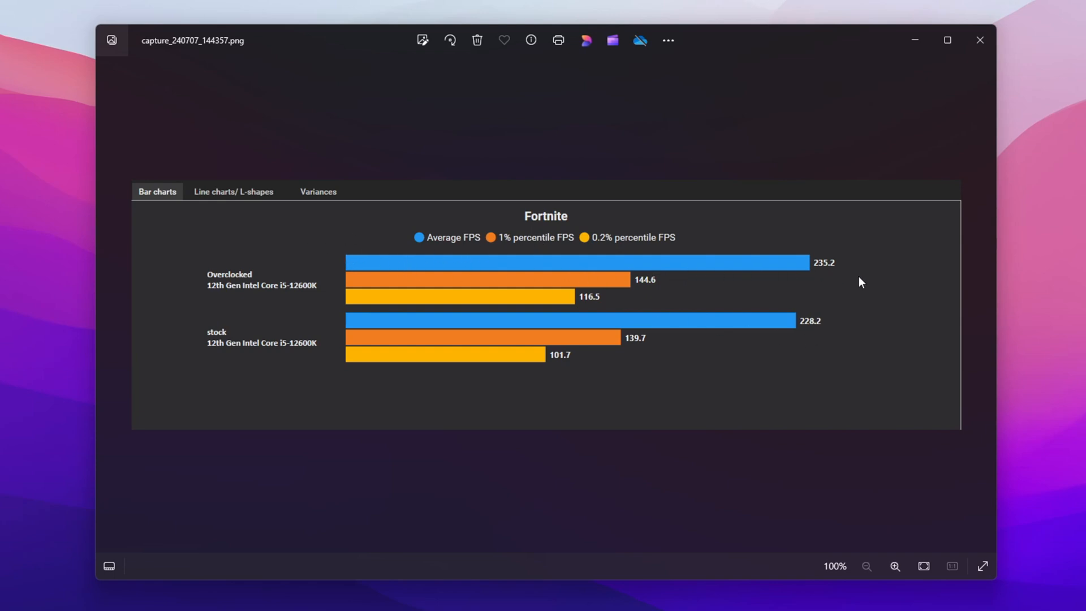